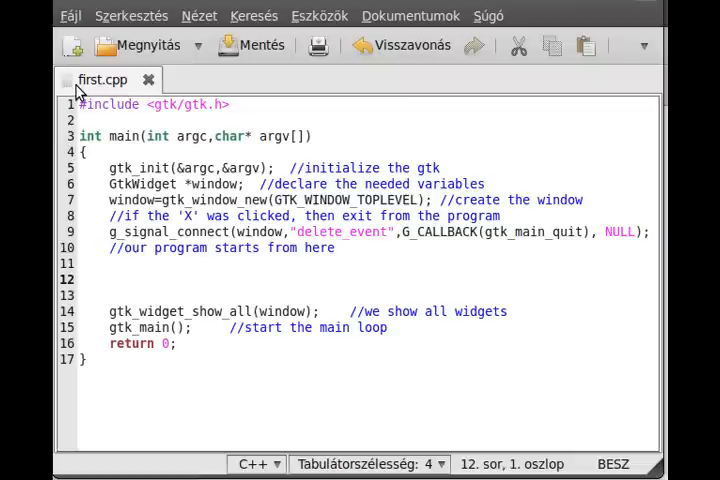
Step: Open three new untitled documents, then switch back to the first.cpp tab
click(72, 46)
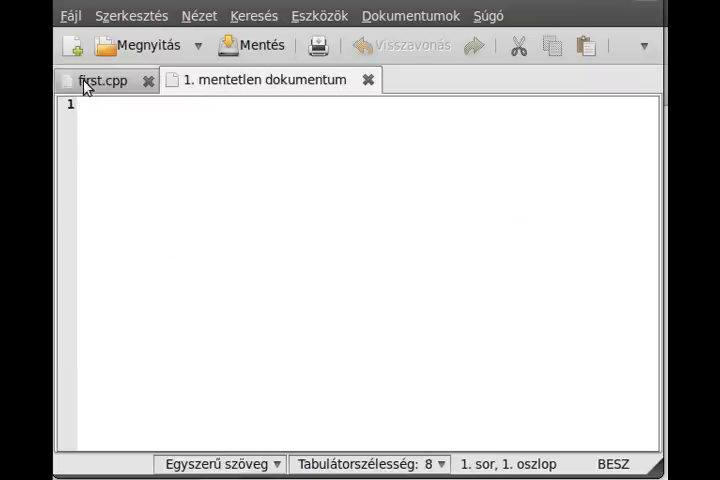
click(72, 46)
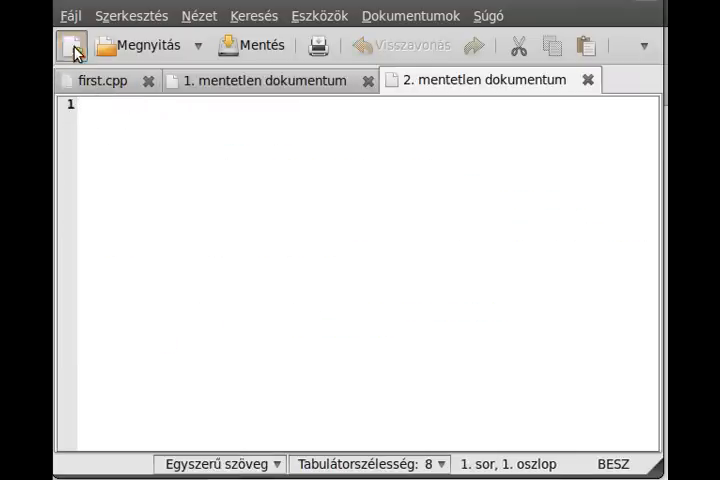
click(72, 46)
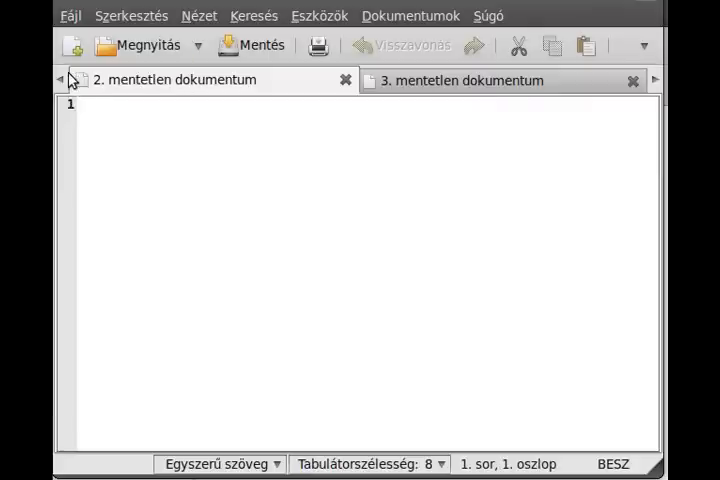
click(148, 44)
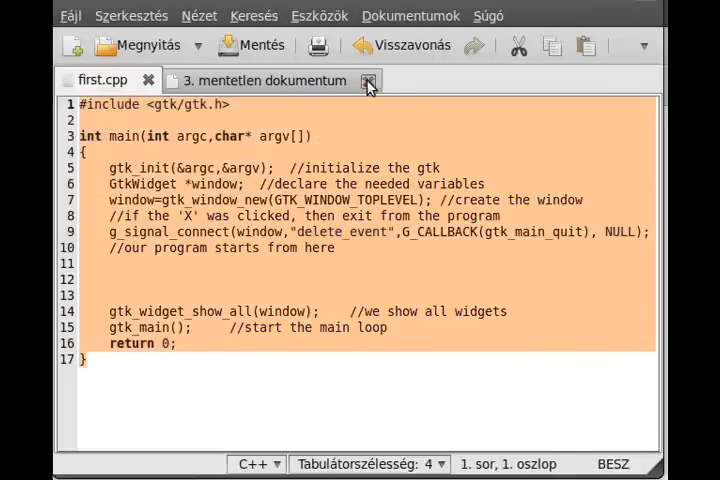
Step: Close the blank document and extend the GtkWidget line to *window,*notebook,*label,*label2
click(368, 80)
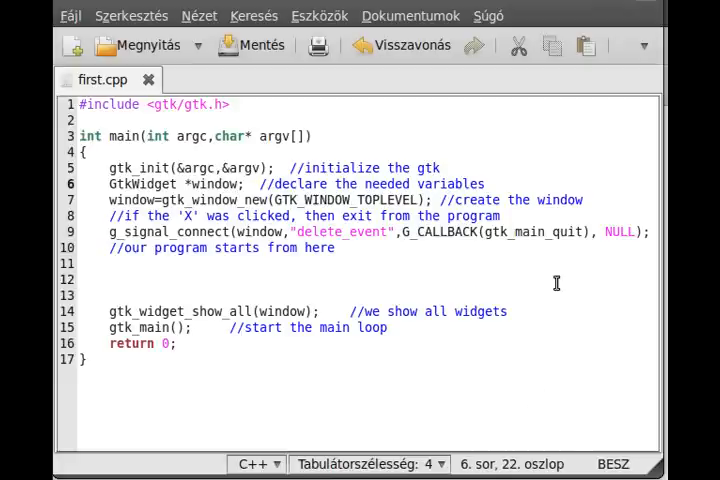
text(,m)
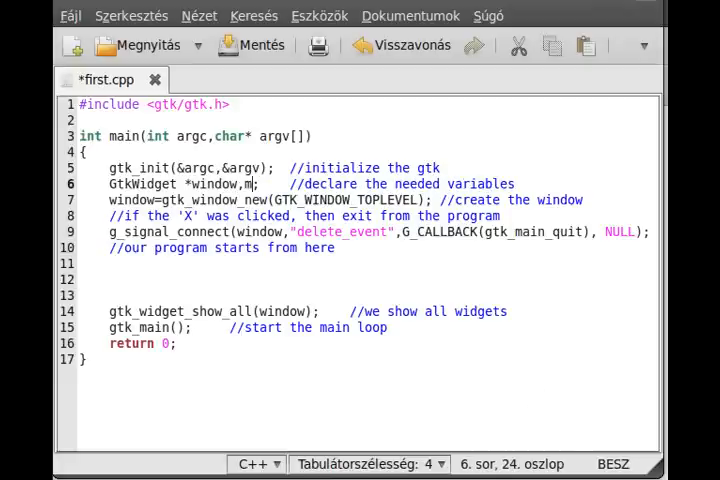
key(BackSpace)
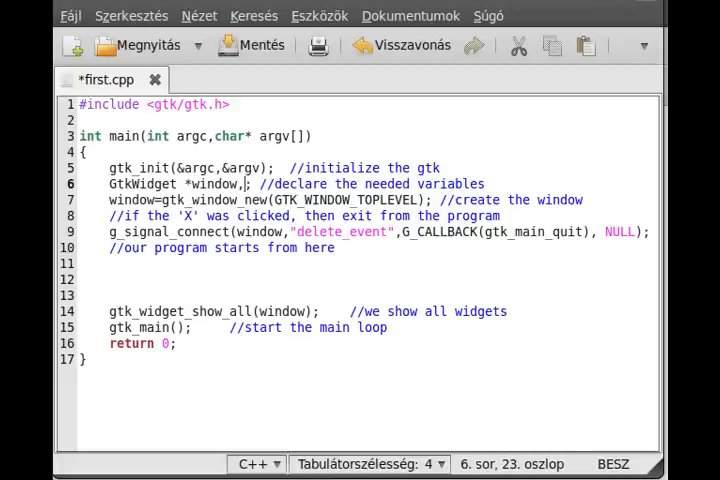
text(*note)
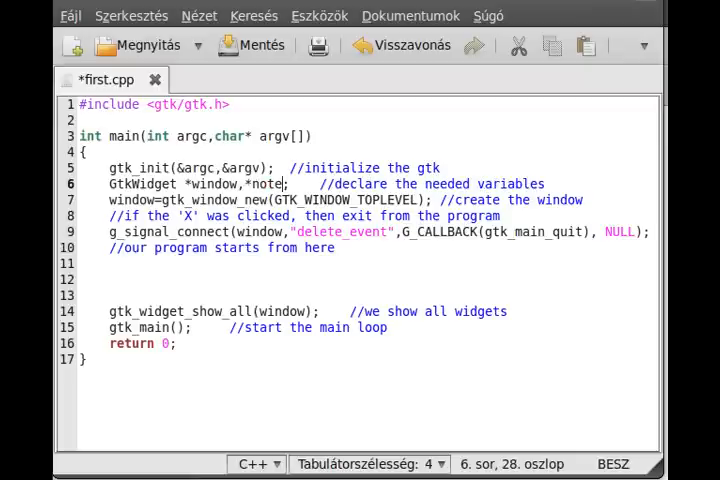
text(book,*)
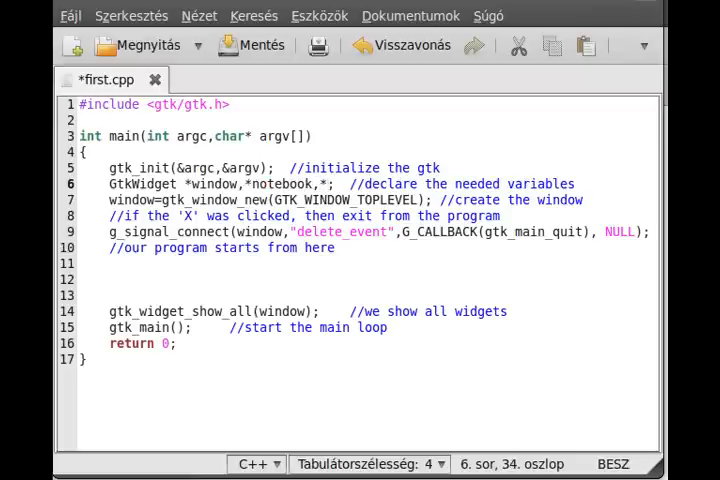
text(label,*label2)
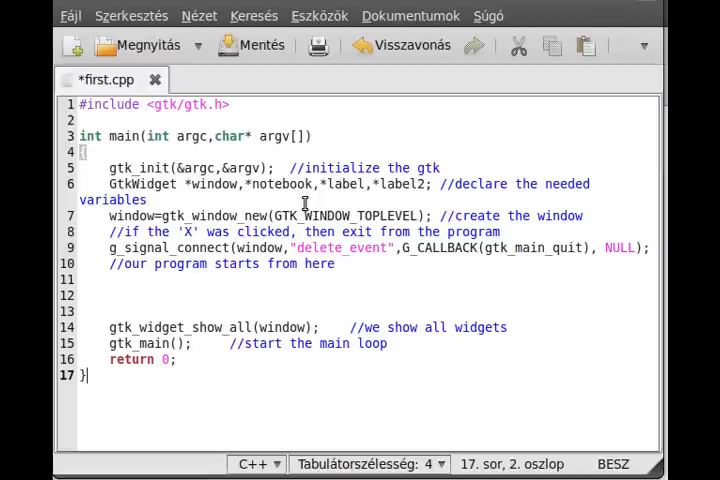
click(72, 46)
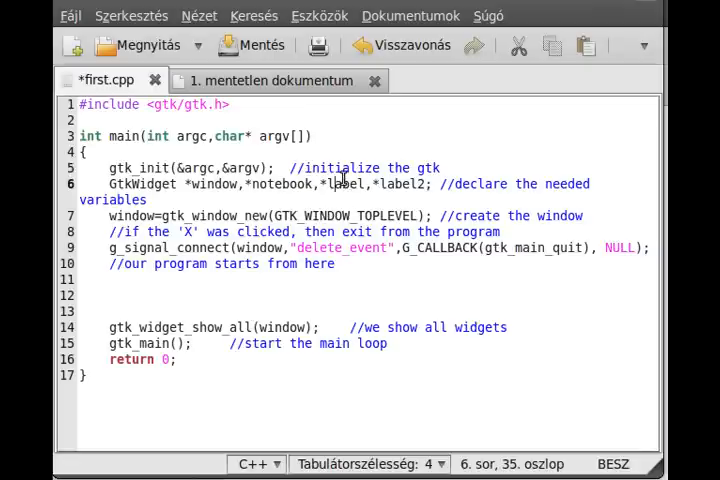
double_click(344, 184)
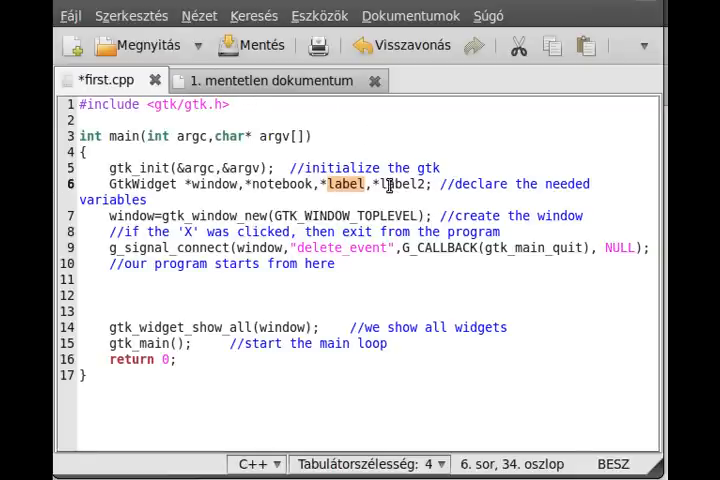
double_click(404, 184)
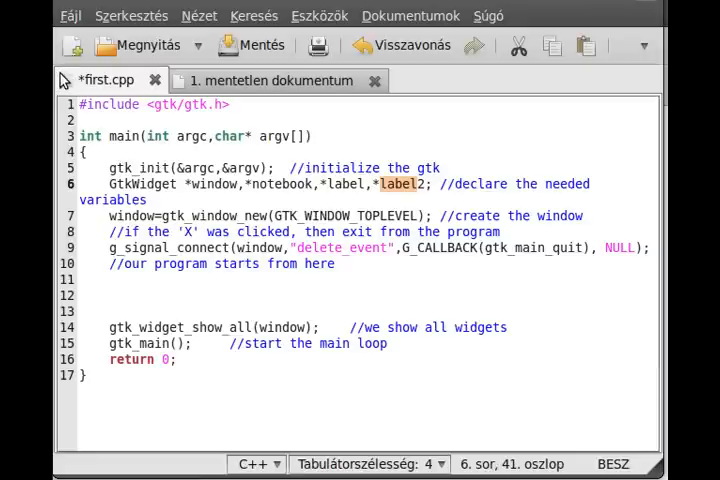
mouse_move(76, 88)
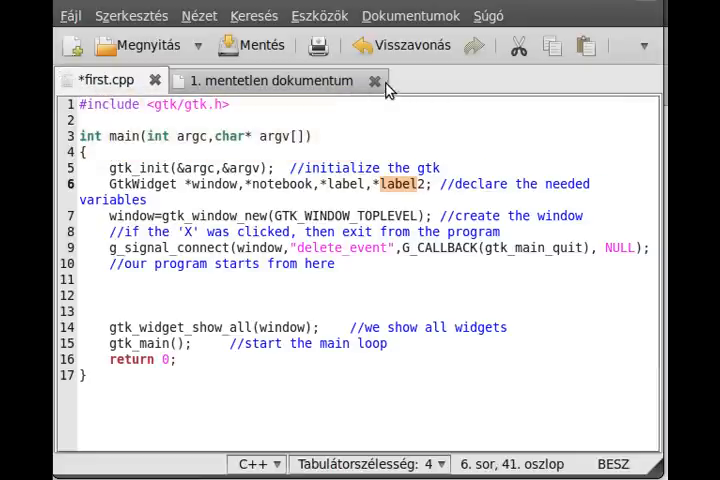
click(374, 80)
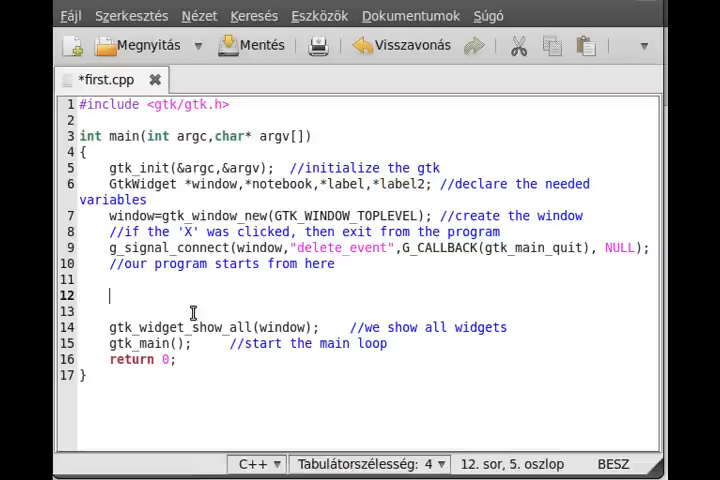
Step: Add the line notebook=gtk_notebook_new(); below the window setup
text(notebook=)
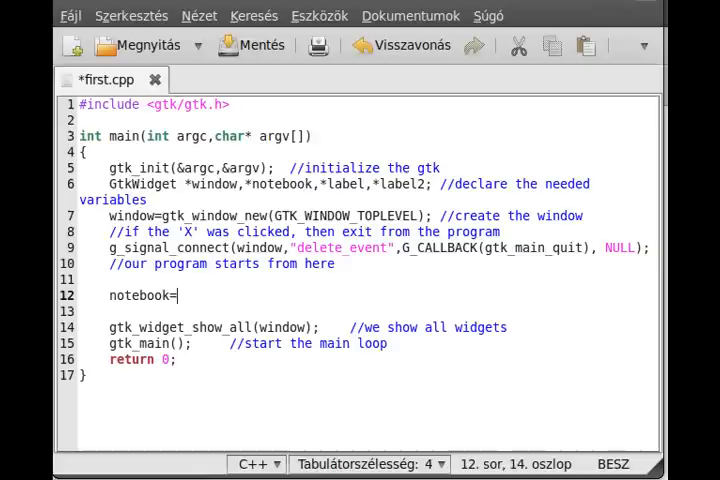
text(gtk_noteboo)
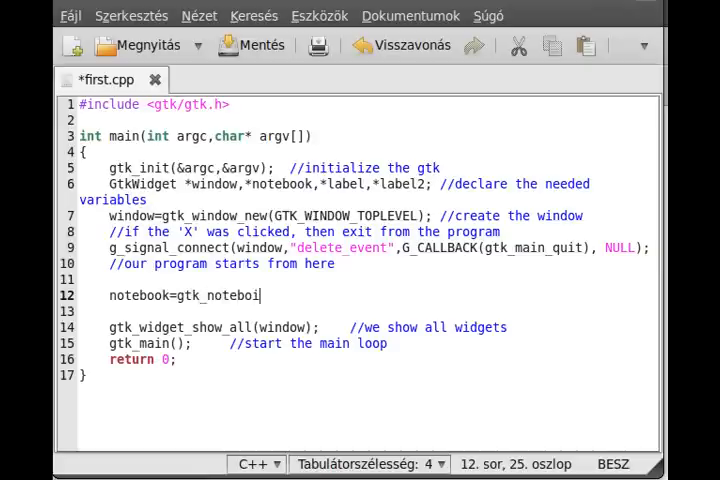
text(k)
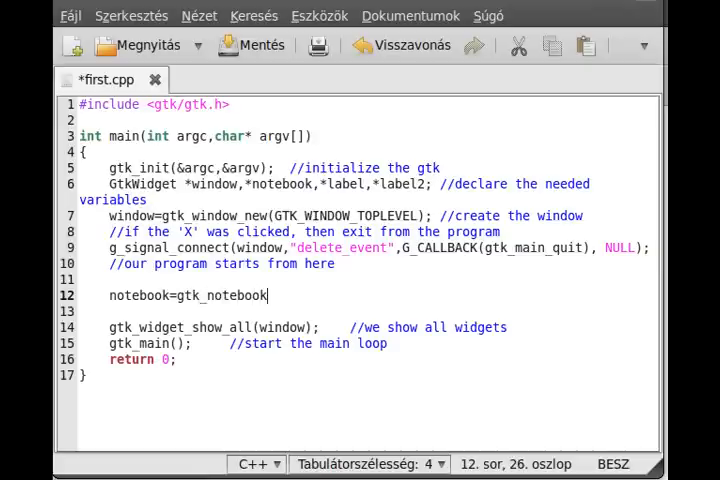
text(_new())
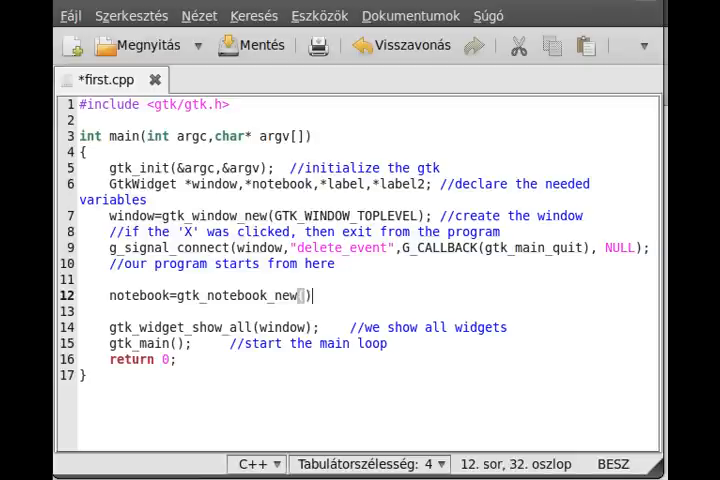
text(;)
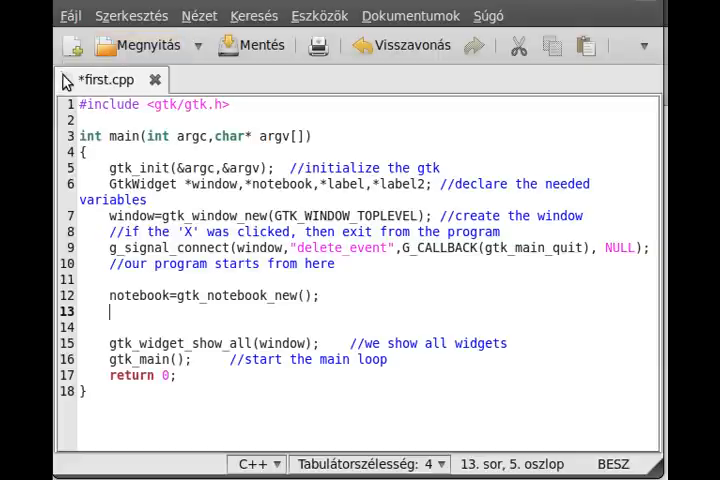
mouse_move(90, 80)
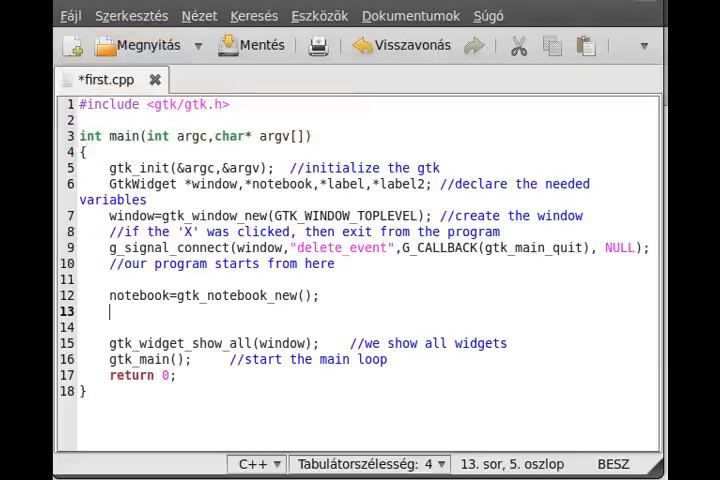
mouse_move(338, 100)
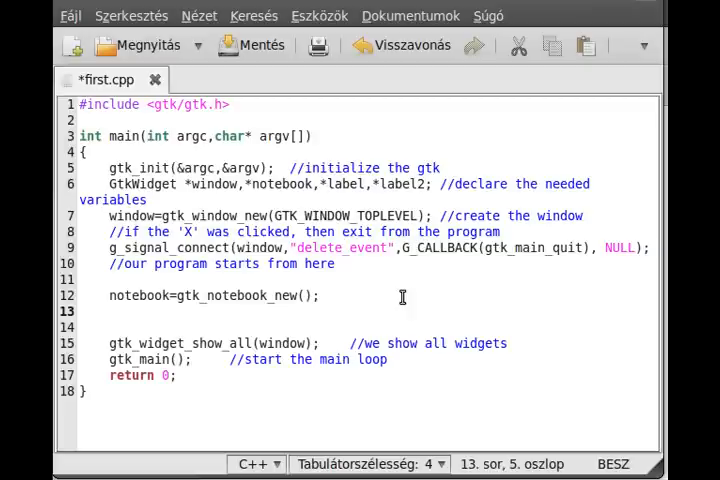
Step: Begin gtk_notebook_set_tab_pos(GTK_NOTEBOOK(notebook), on the next line
text(gtk_)
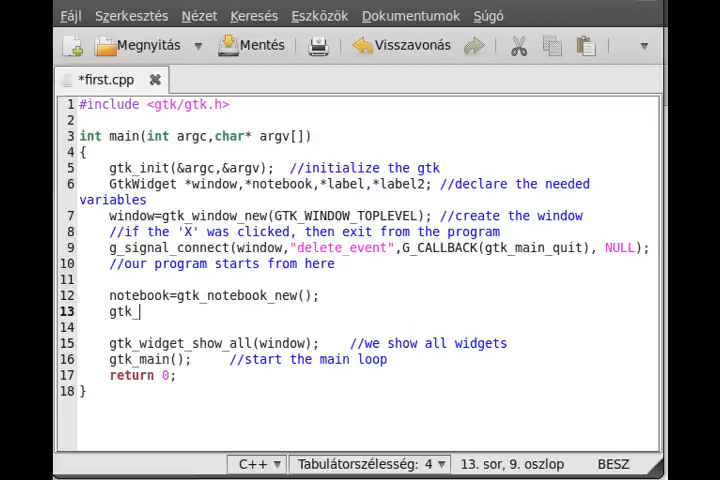
text(notebook)
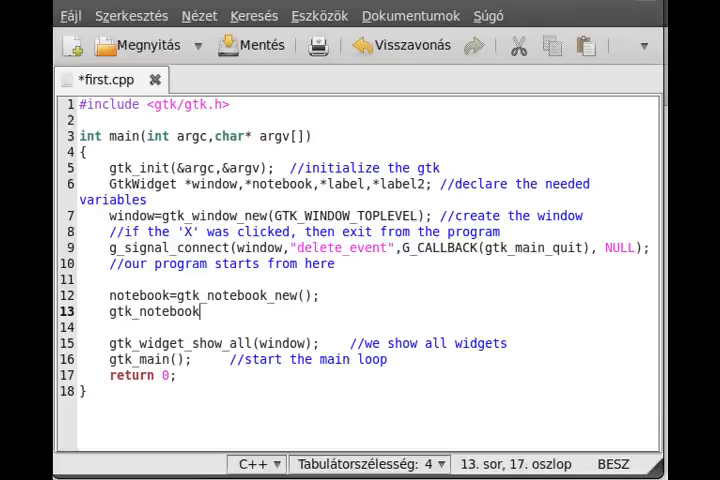
text(_set)
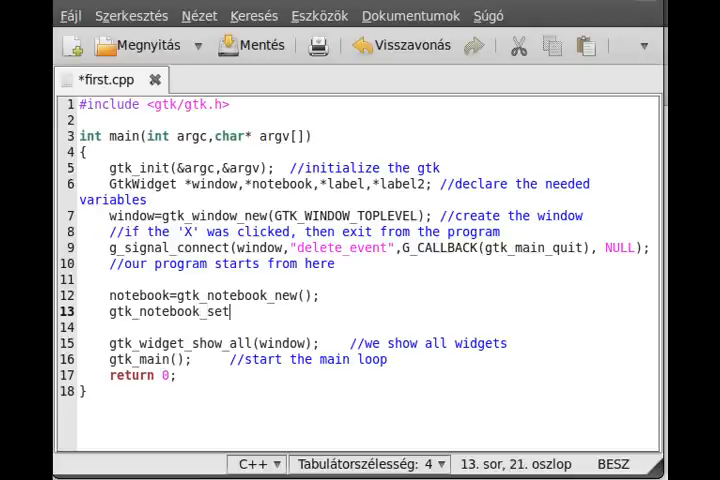
text(_tab_pos)
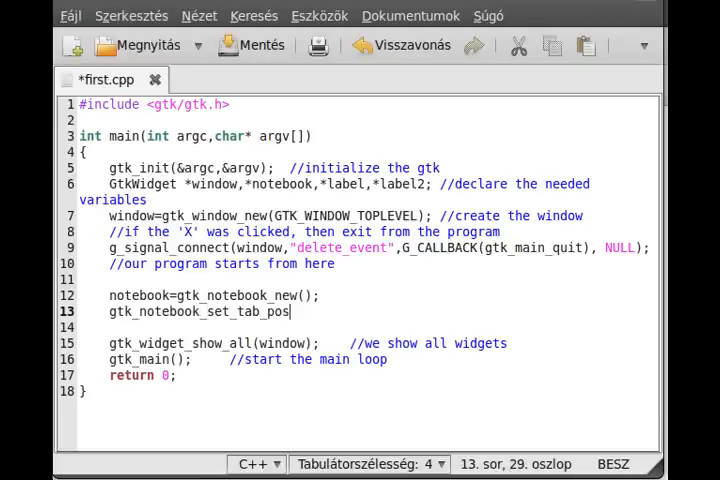
text(()
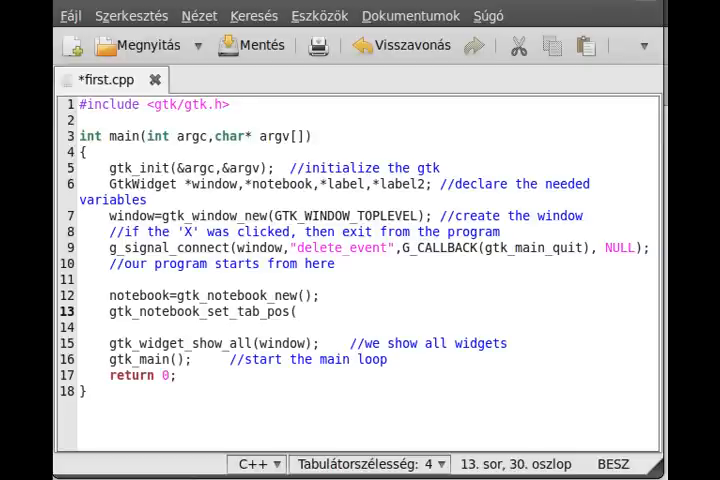
text(GTK_NO)
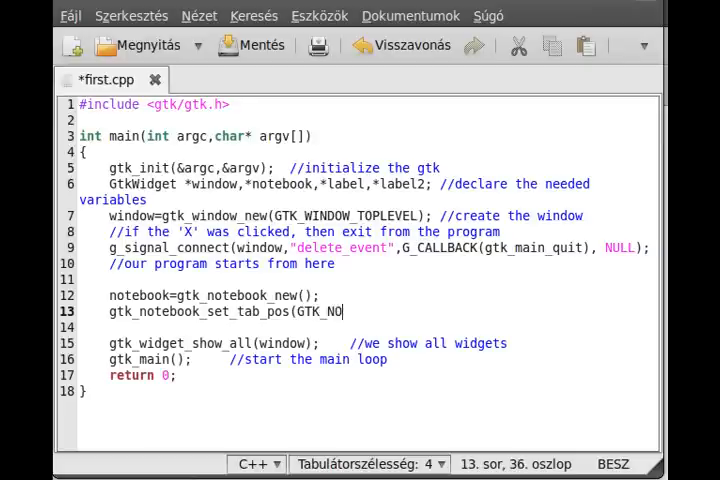
text(TEBOOK(note)
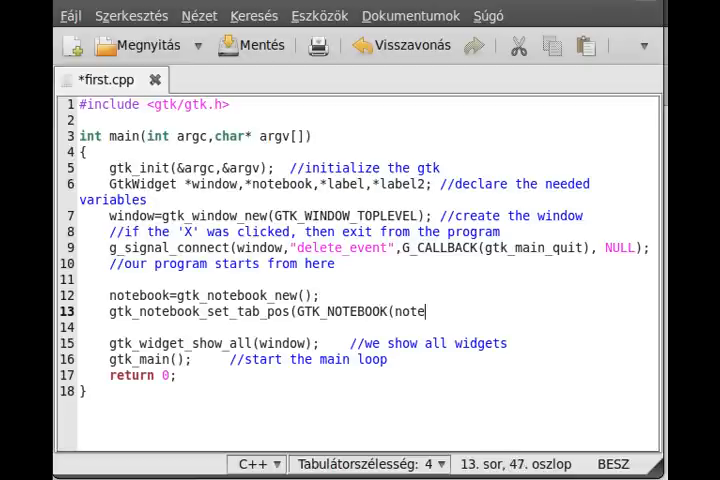
text(book),)
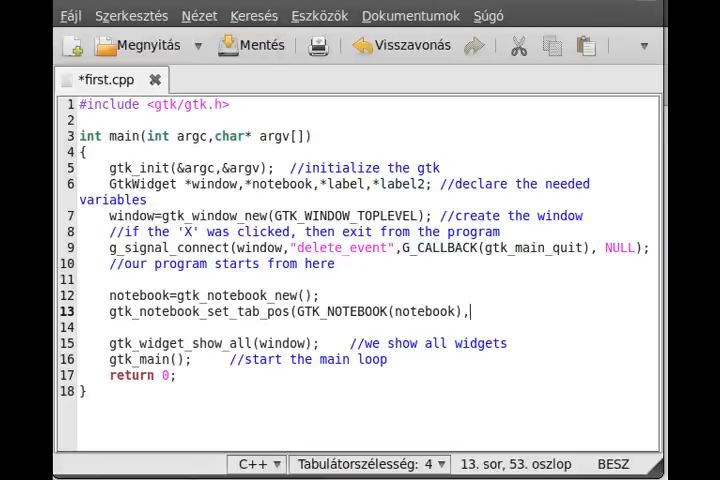
mouse_move(58, 392)
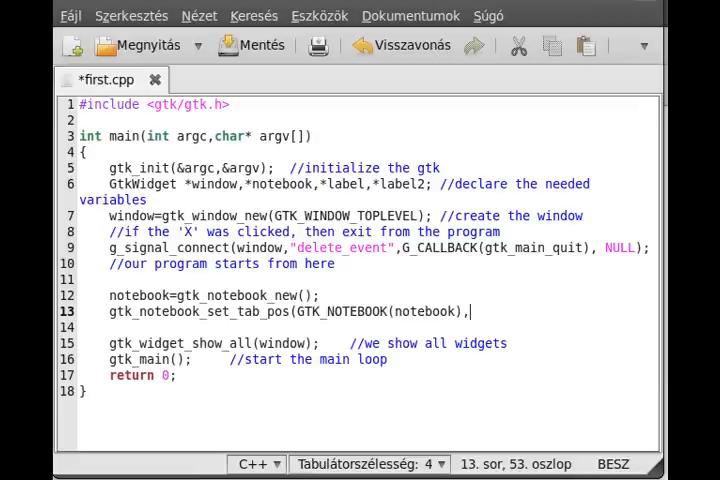
Step: Finish the call with GTK_POS_BOTTOM); so tabs sit at the bottom
text(GTK_)
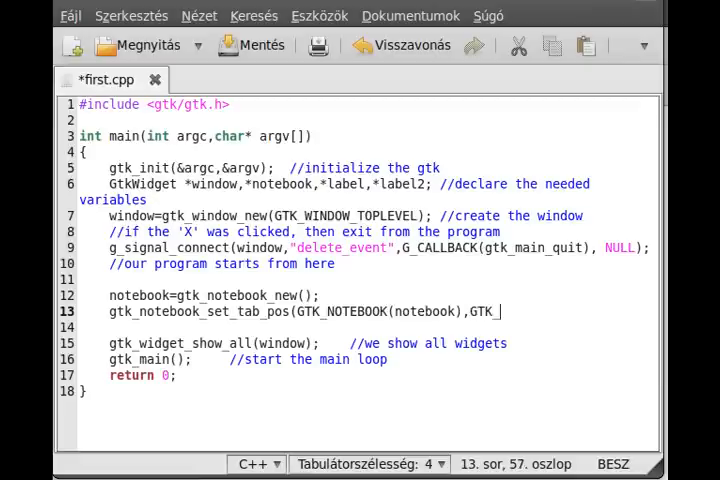
text(POS)
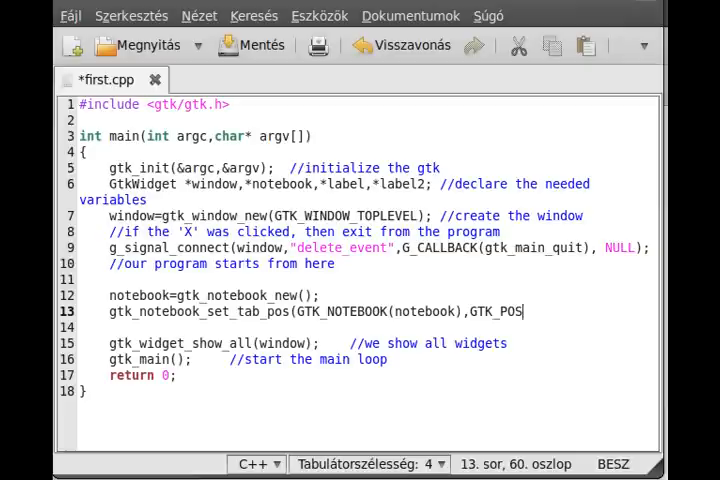
text(_BOTTOM)
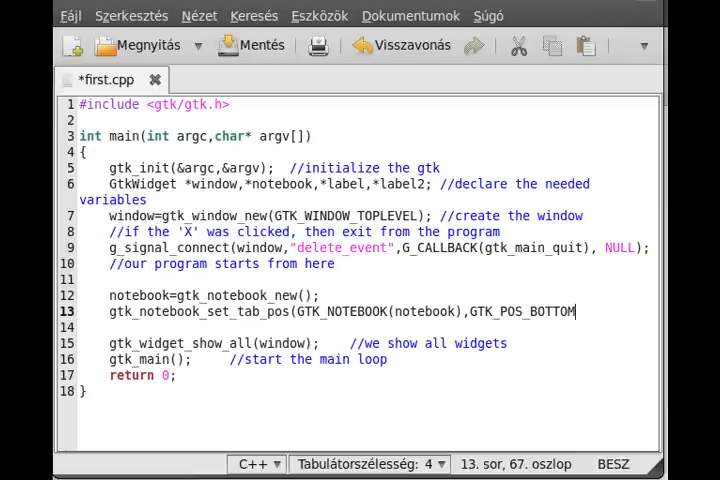
text();)
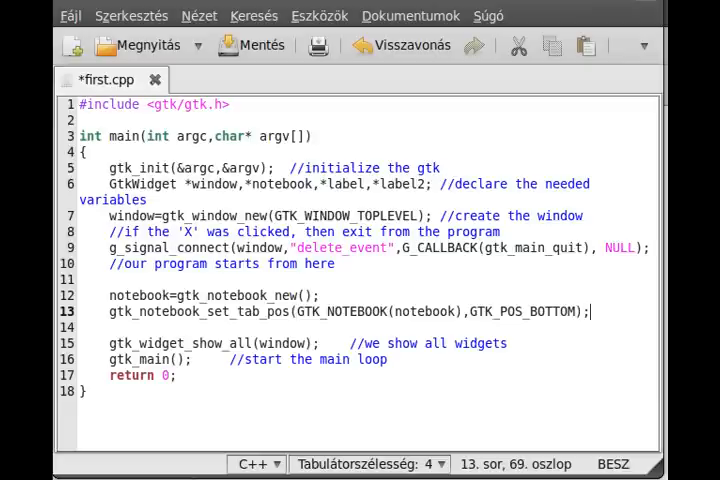
Step: Add a for(int i=0;i<5;i++) loop with braces after the tab position call
key(Return)
text(for(int)
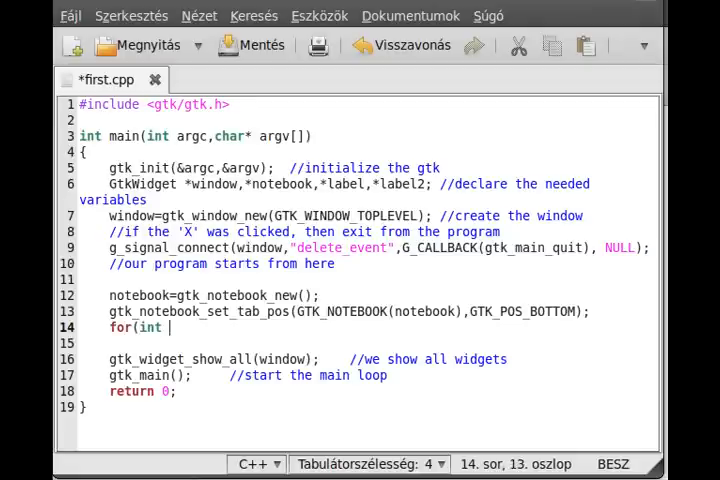
text(i=0;i<)
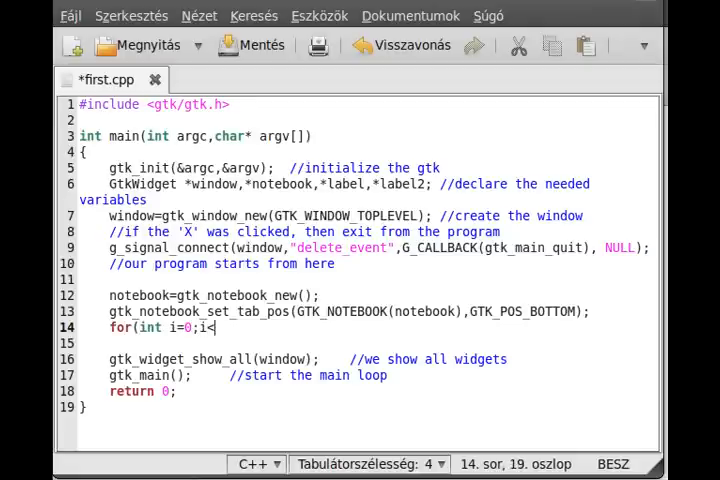
text(5;i++))
click(364, 344)
text({)
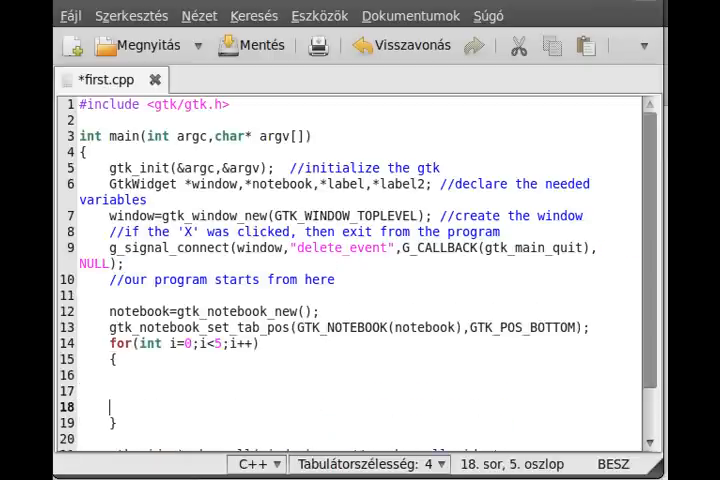
Step: Inside the loop start gtk_notebook_page_append(GTK_NOTEBOOK(notebook), leaving it unfinished
text(gtk_)
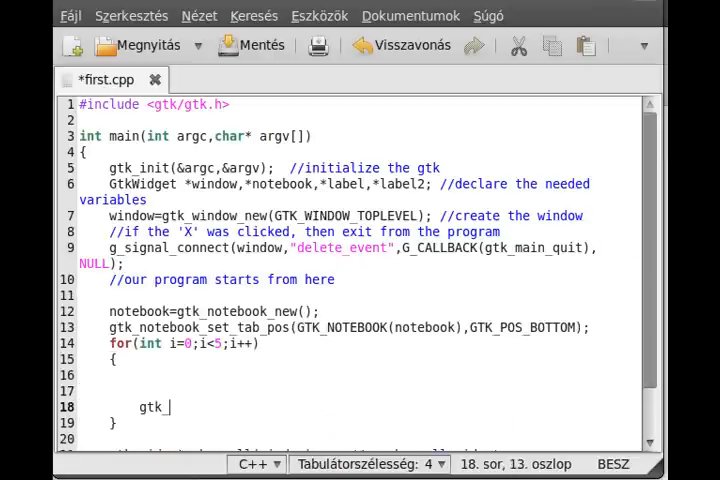
text(note4)
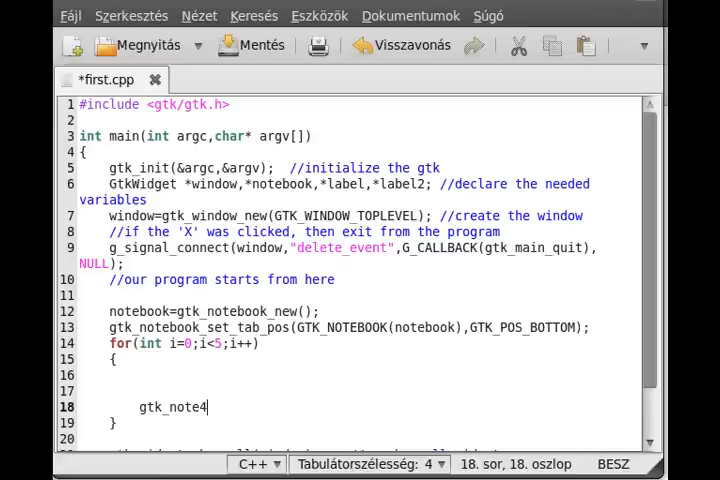
text(book_)
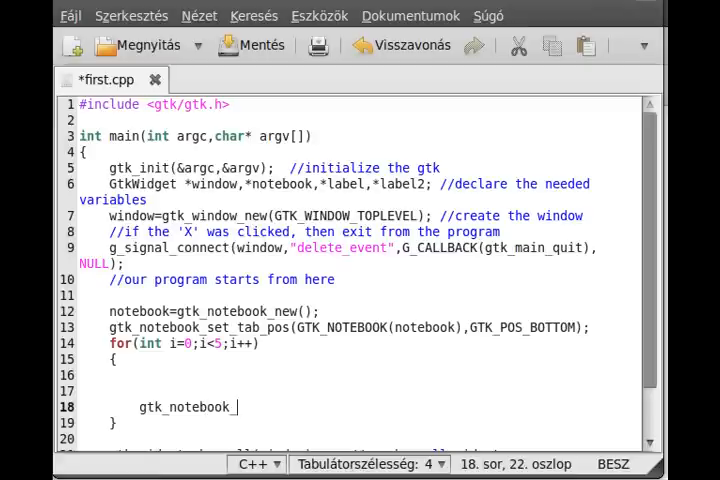
text(pag)
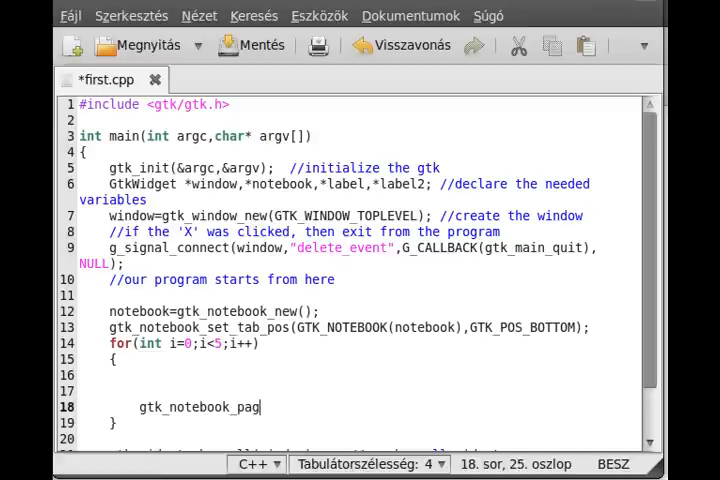
text(e_append();)
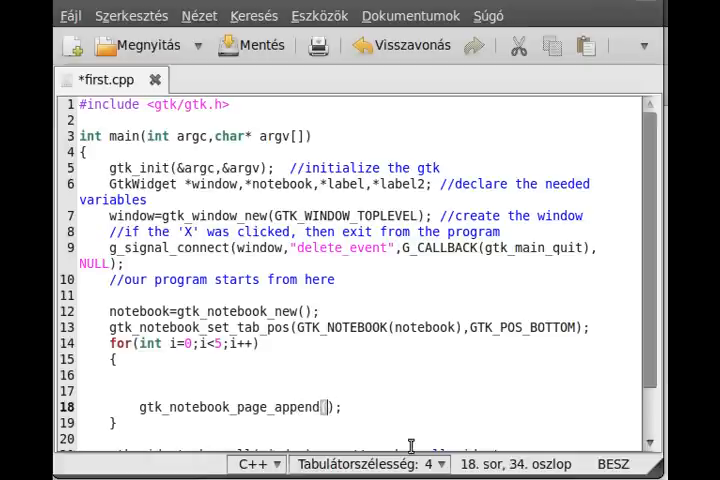
text(GTK)
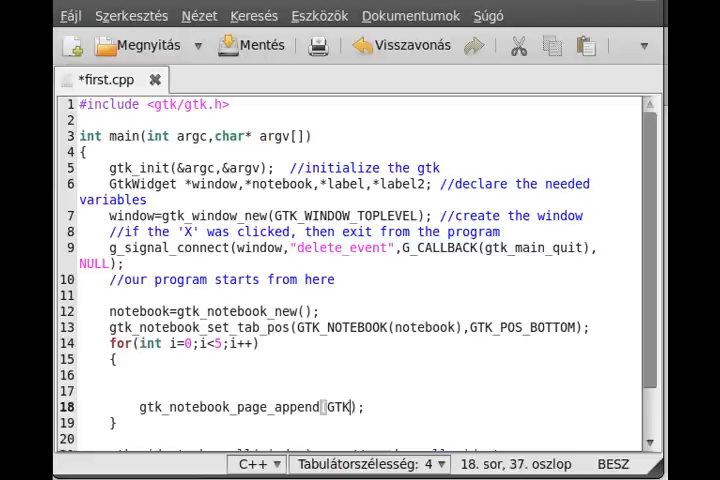
text(_NOTEBB)
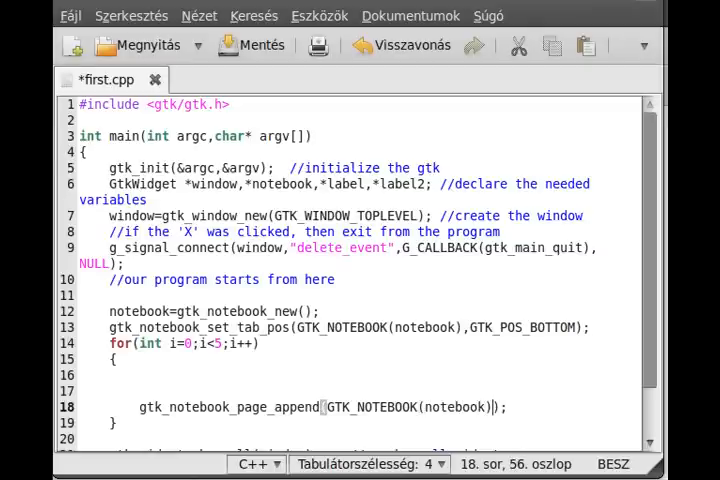
text(,)
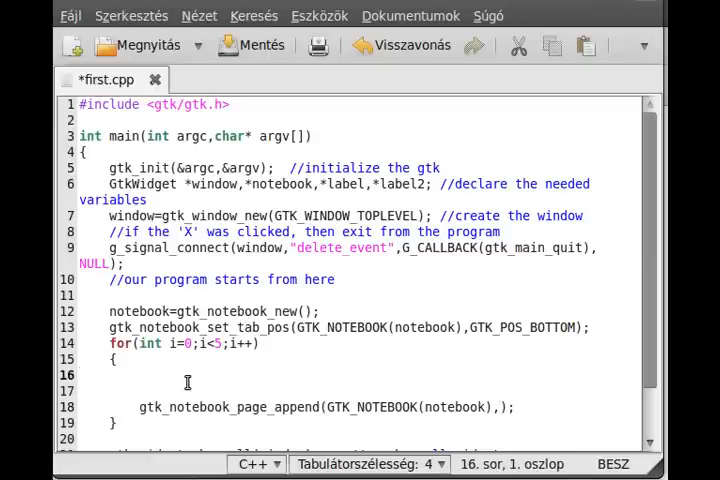
Step: Remove the stray character and add #include <string> below the gtk header
text(1)
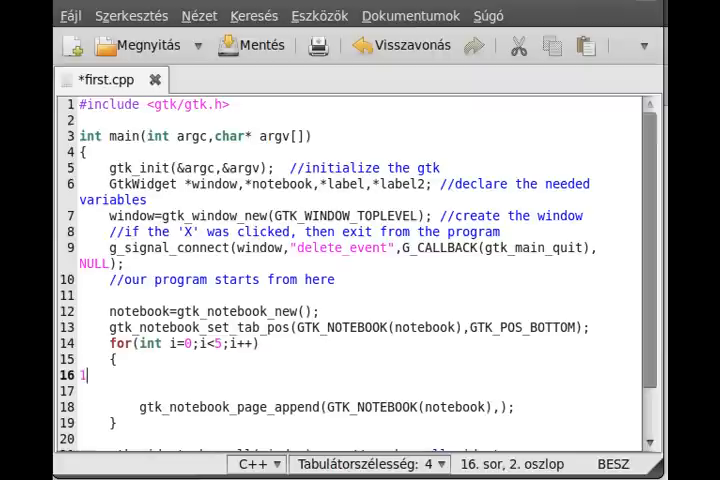
key(Tab)
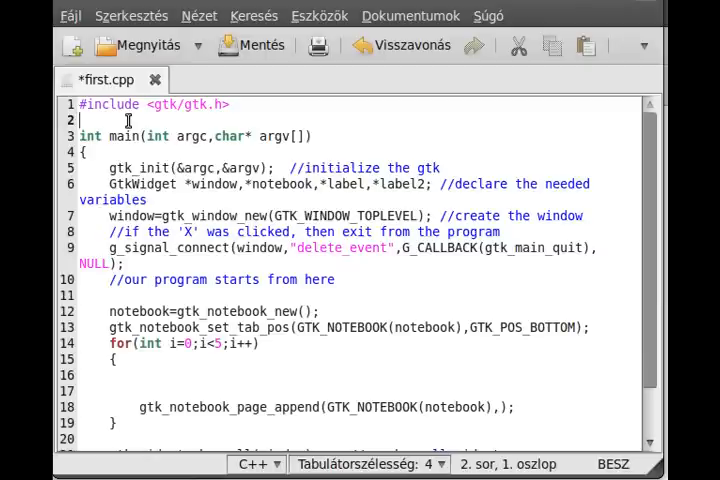
text(#i)
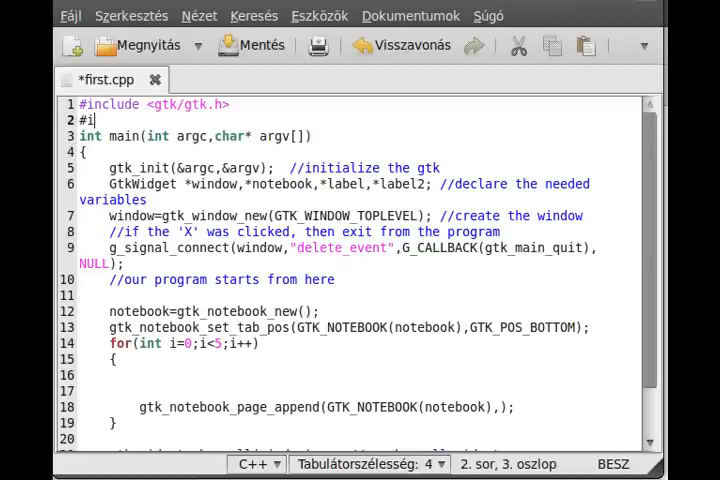
text(nclude <string>)
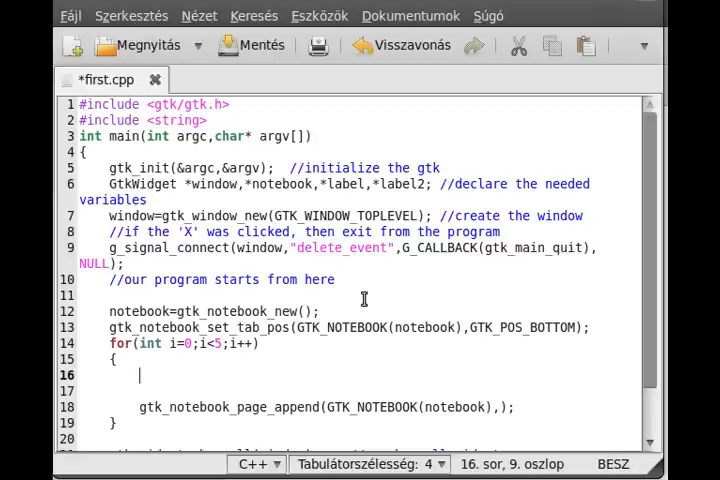
Step: Declare std::string s starting "This is just a test of the notebook\n in the loop
text(std:)
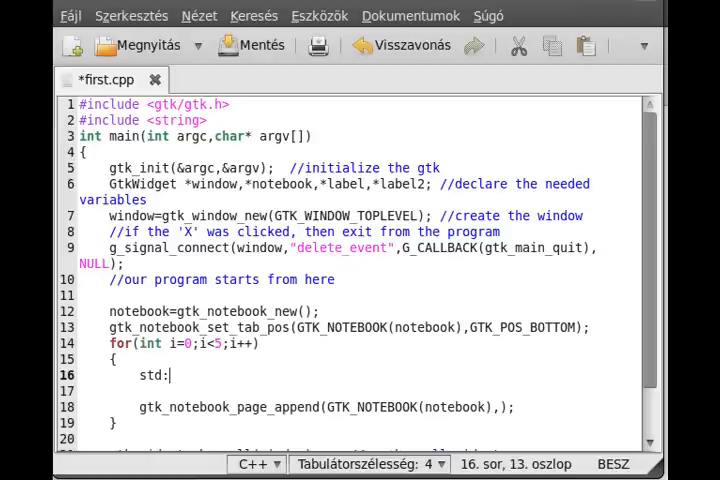
text(:)
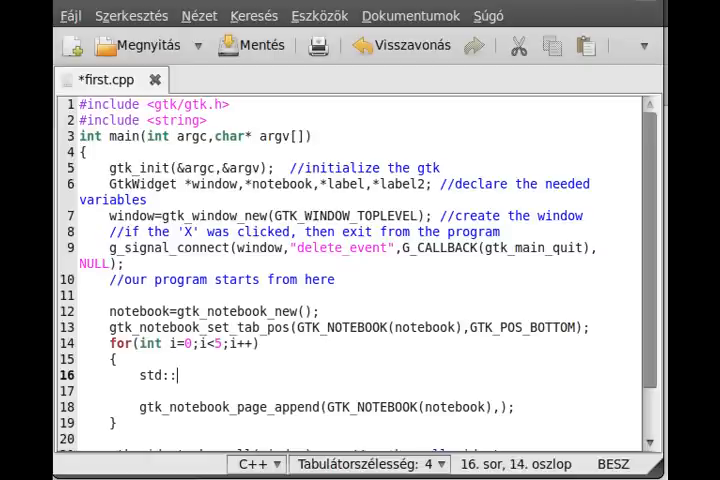
text(strings)
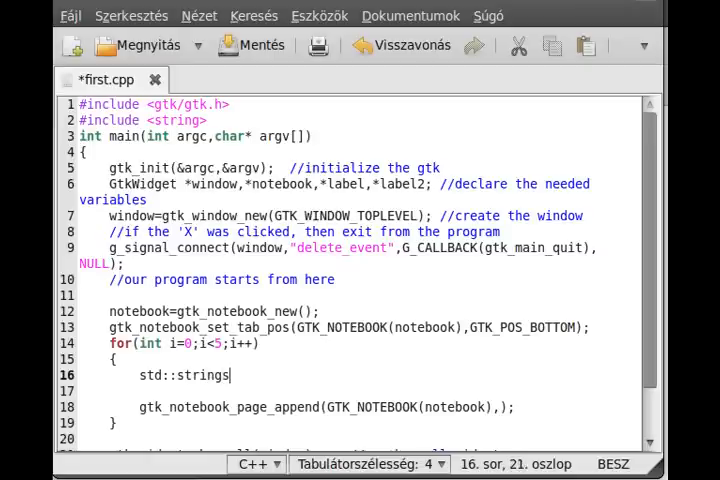
text(=")
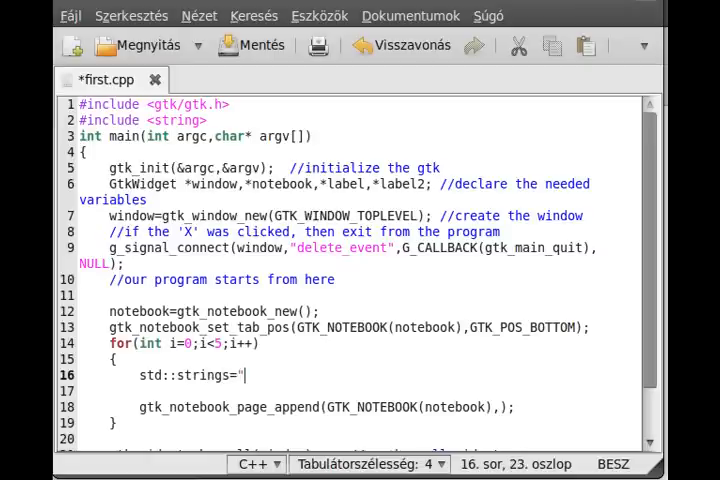
text(T)
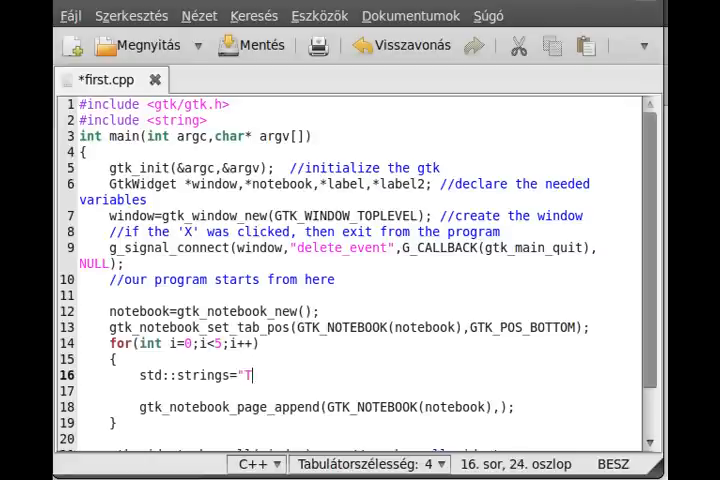
text(his is just)
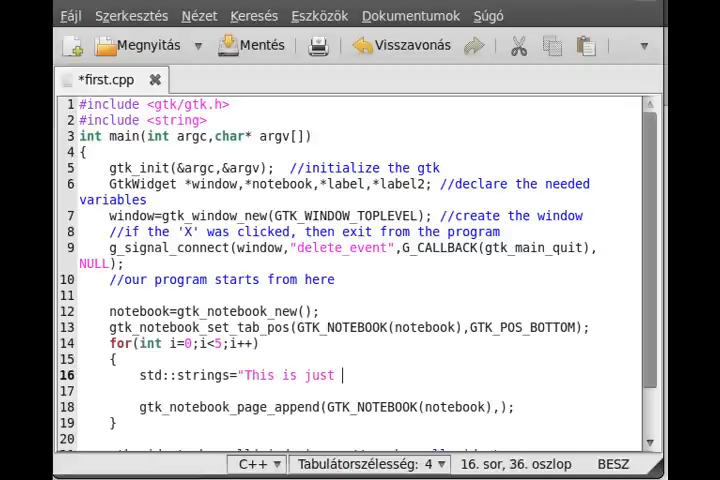
text(a tex)
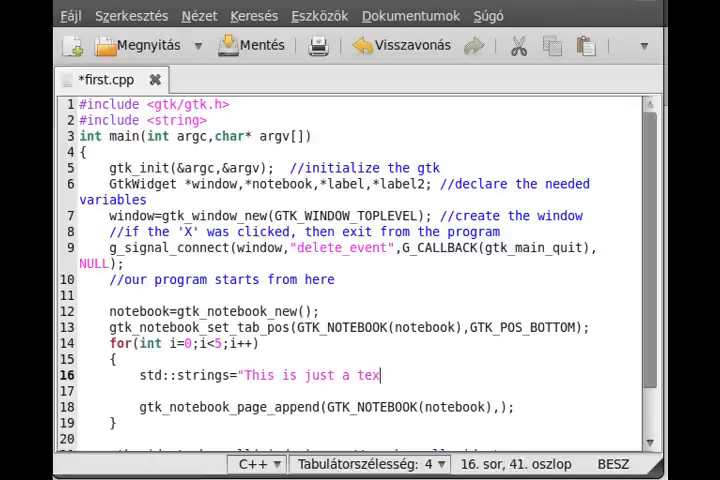
text(st of t)
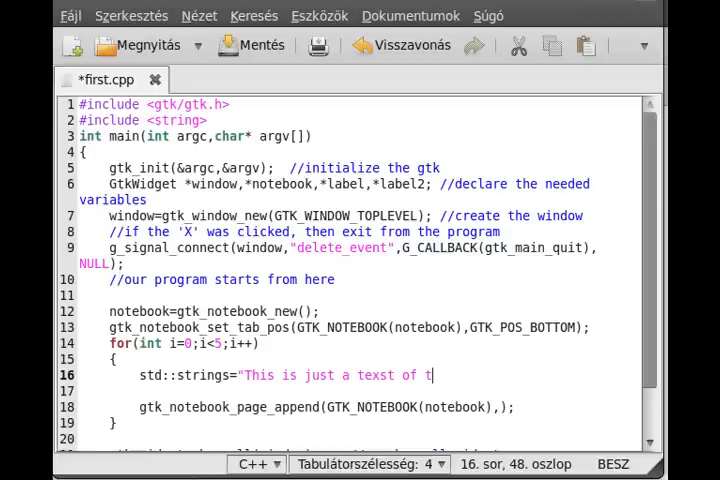
text(he notebbok)
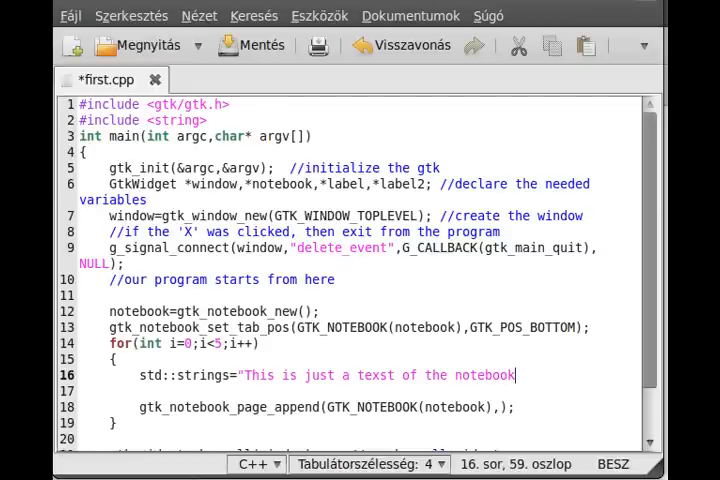
text(\n)
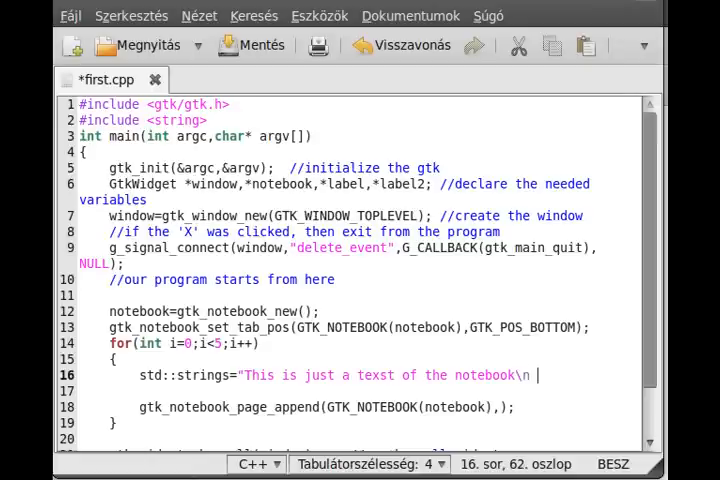
Step: Continue with "In this example you can learn it.\nThis is the page "; and fix strings to string s
text(In this)
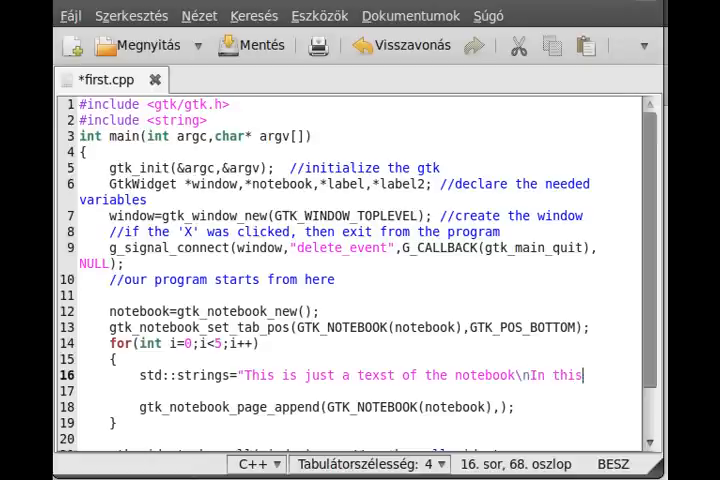
text(example)
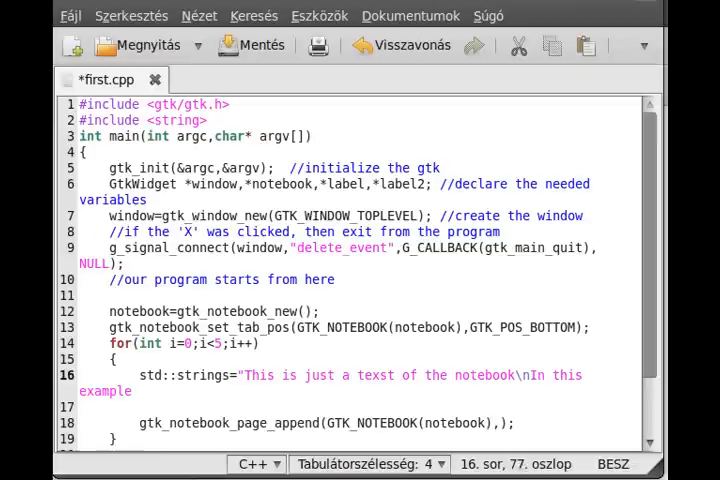
text(xyou can learn)
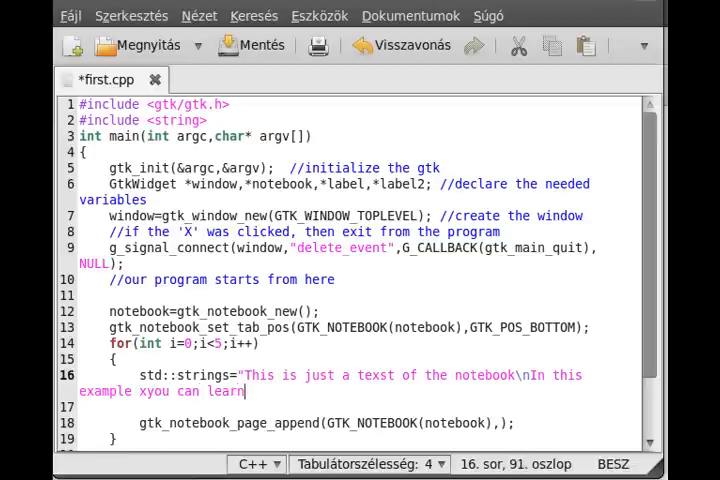
text(it.\)
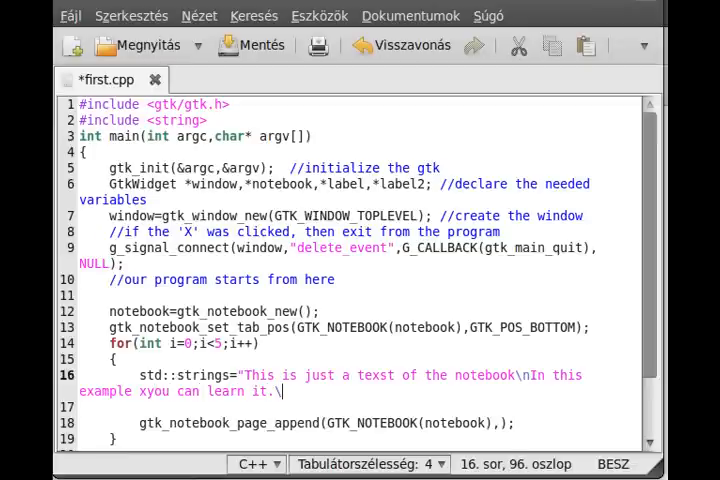
text(n)
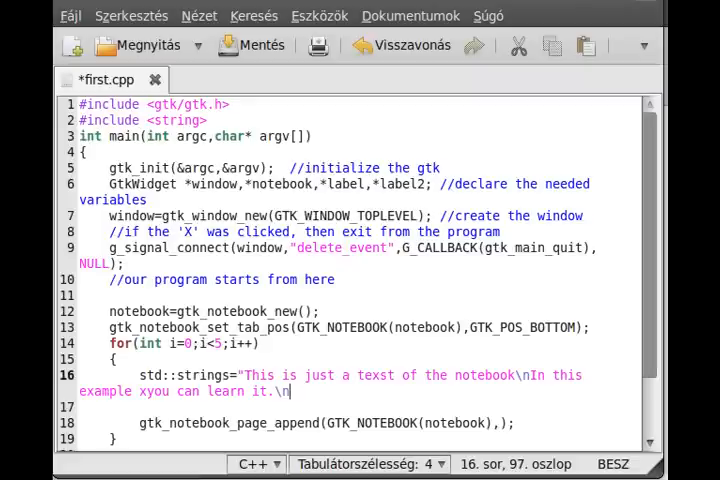
text(This is the)
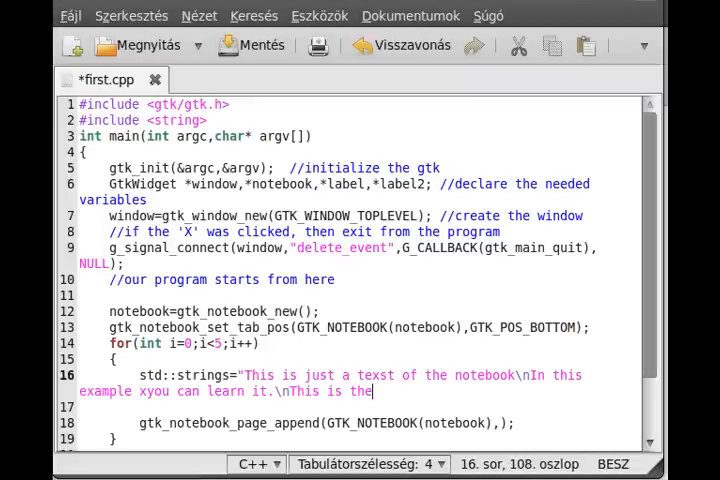
text(page ";)
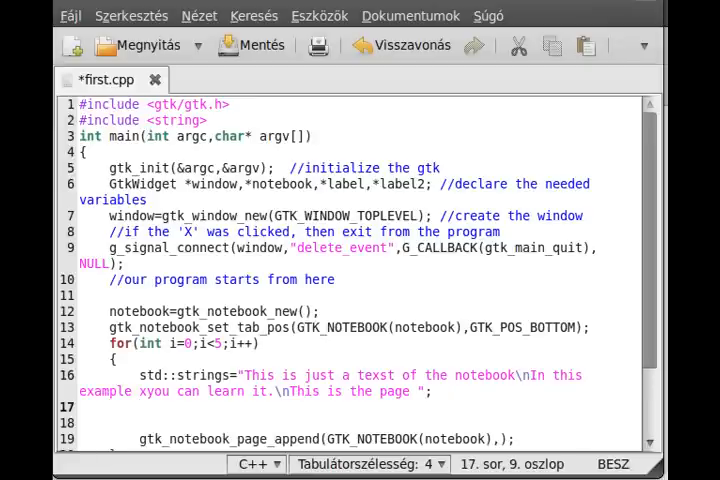
double_click(204, 376)
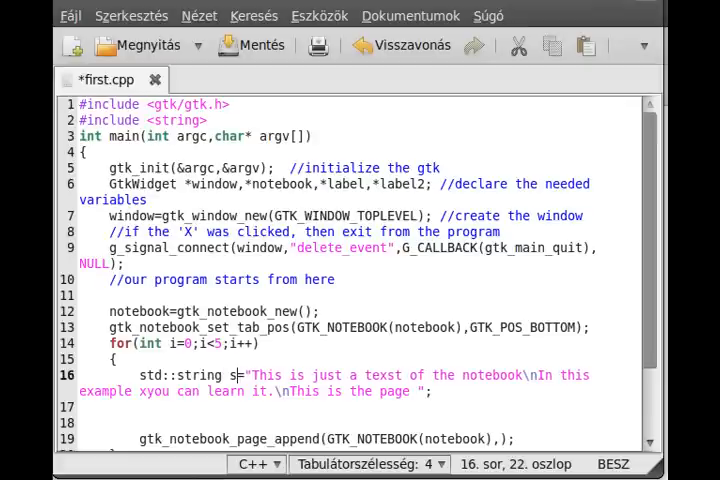
Step: On the line below, append the page number with s+=static_cast<char>(49+i);
click(208, 412)
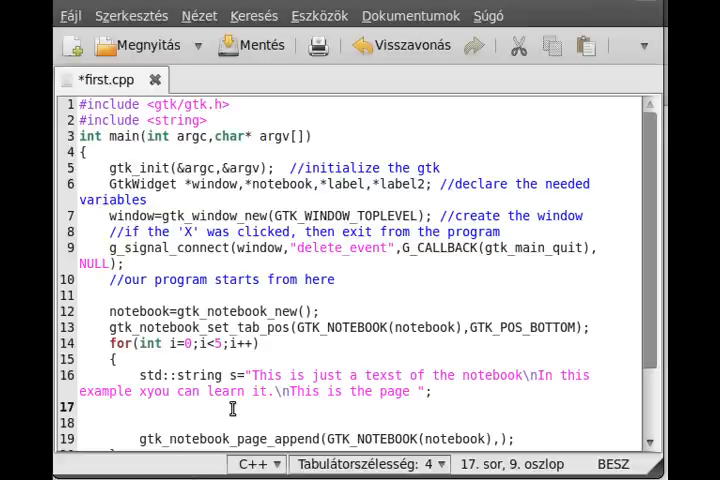
text(s+=)
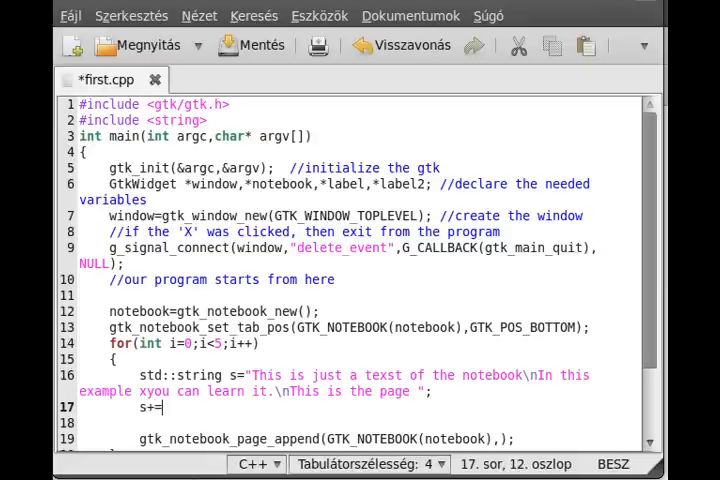
text(()
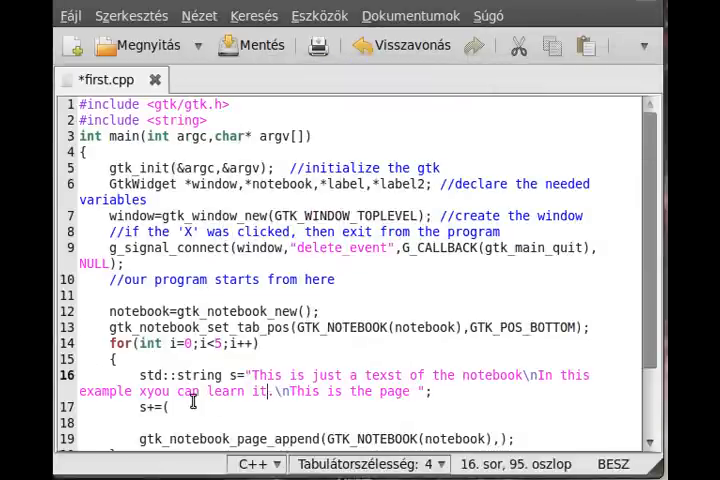
text(stat)
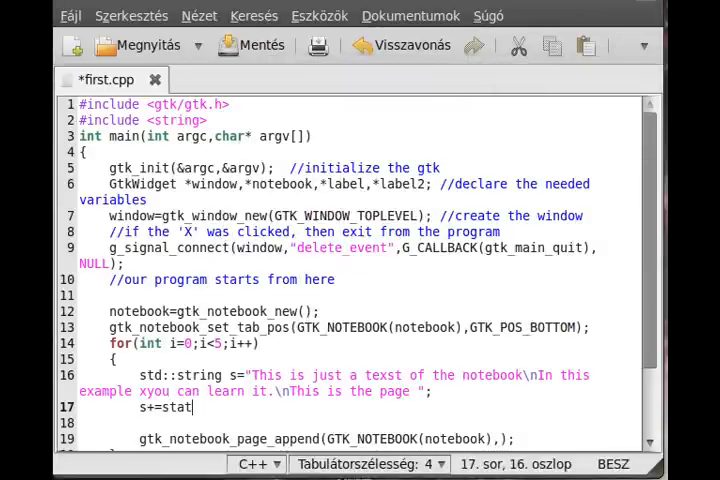
text(ic_cast)
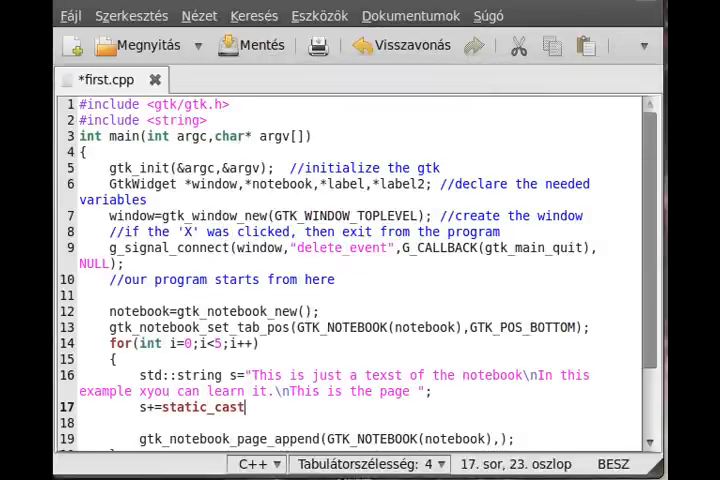
text(<ch)
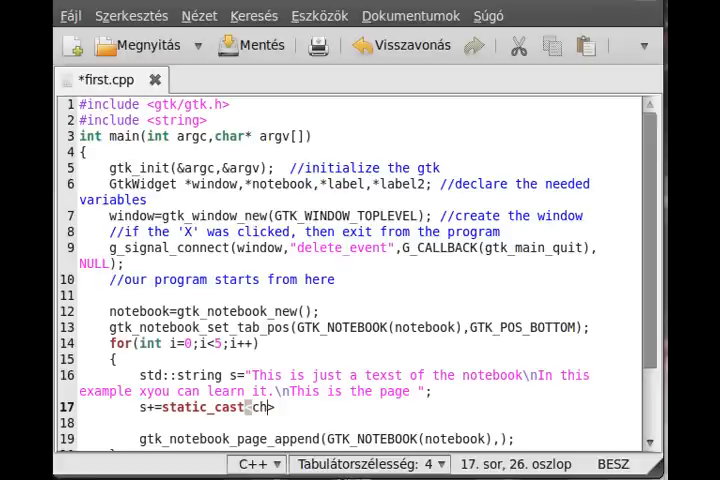
text(ar>()
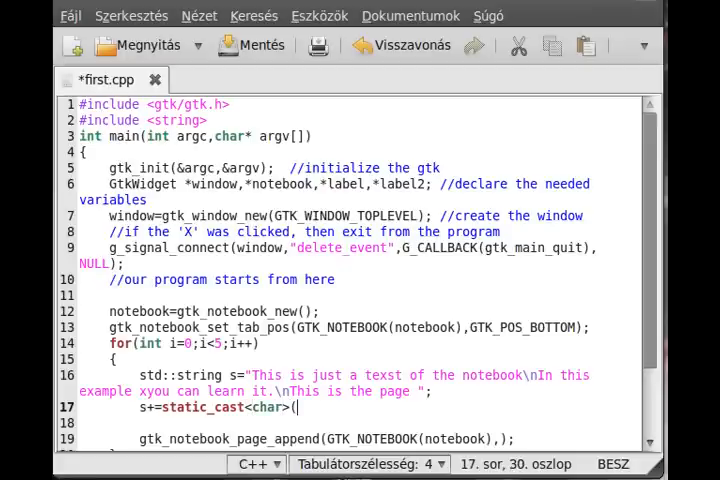
text(49)
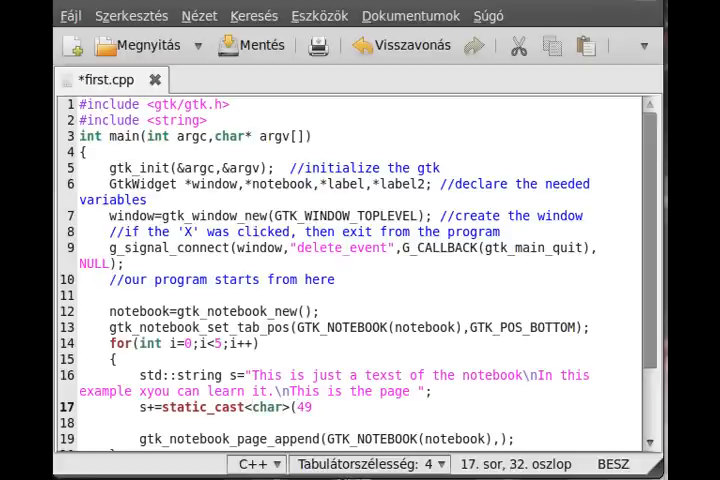
text(+i);)
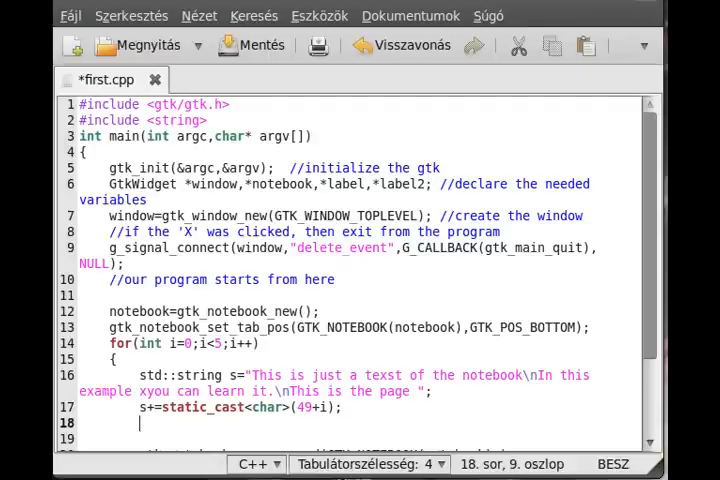
Step: Add the line label=gtk_label_new(s.c_str()); creating the page text label
text(lebl)
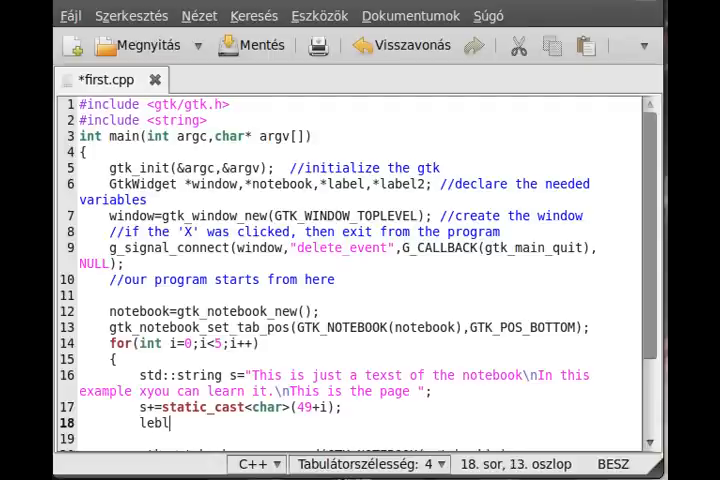
key(BackSpace)
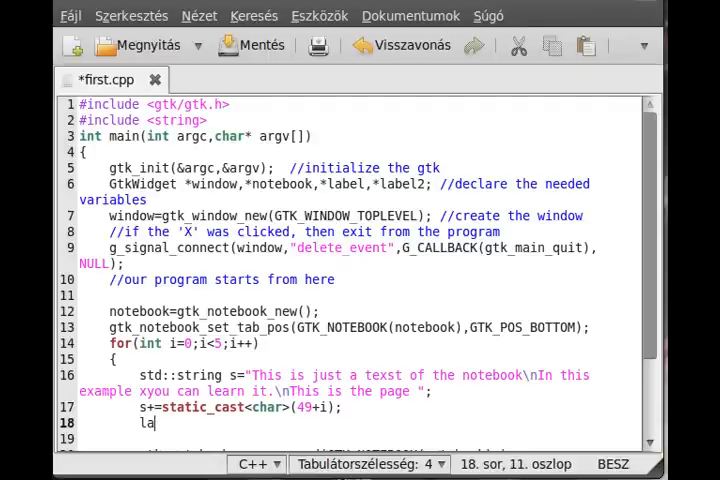
text(bel=)
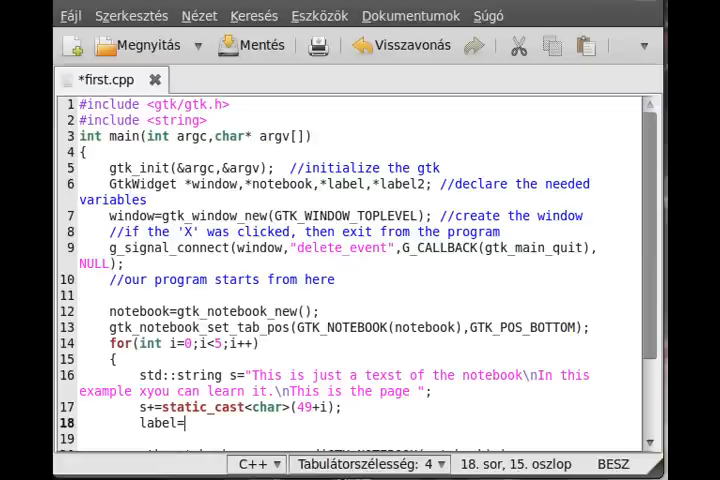
text(gtk_label)
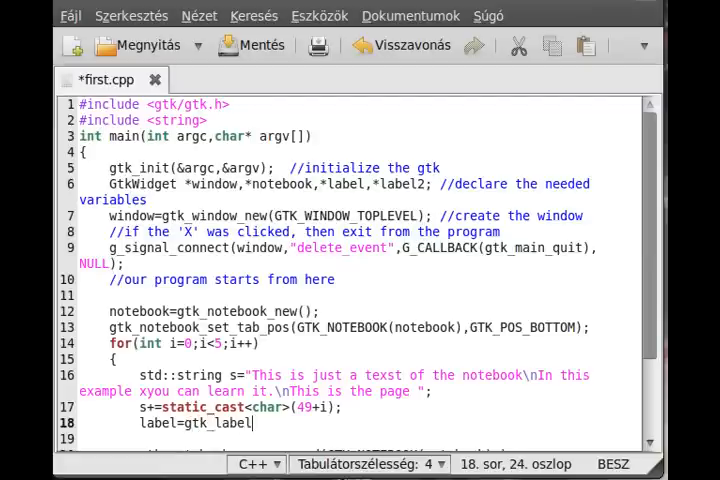
text(_new(s)
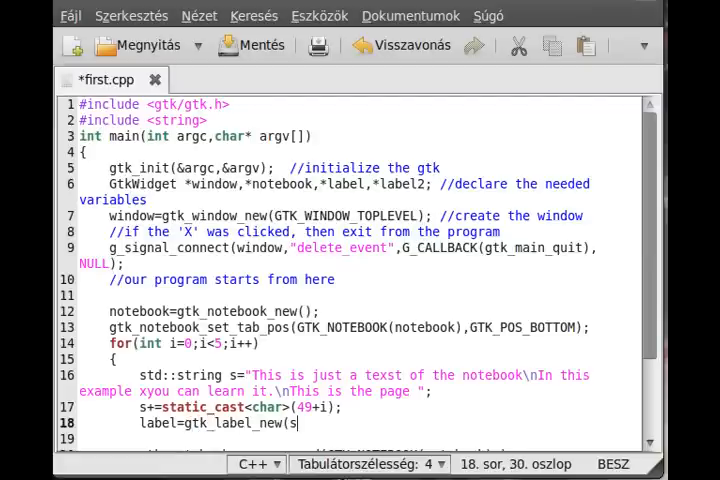
text(.c)
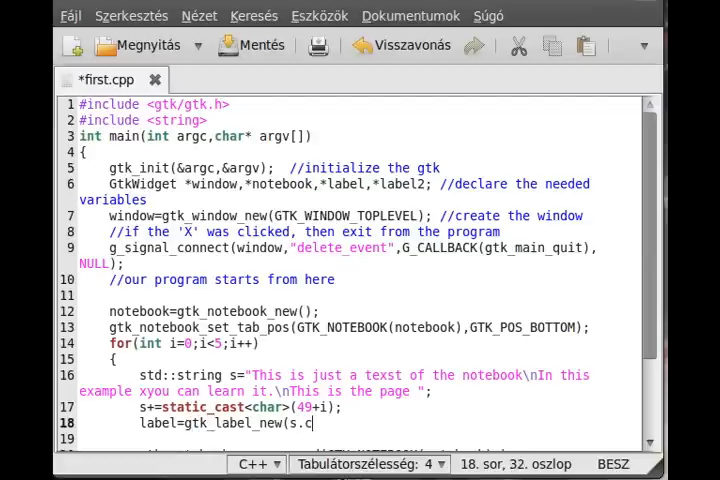
text(_str()))
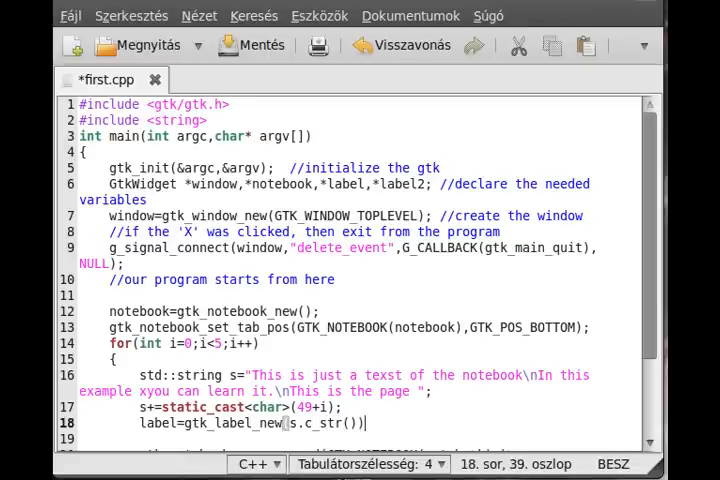
text(;)
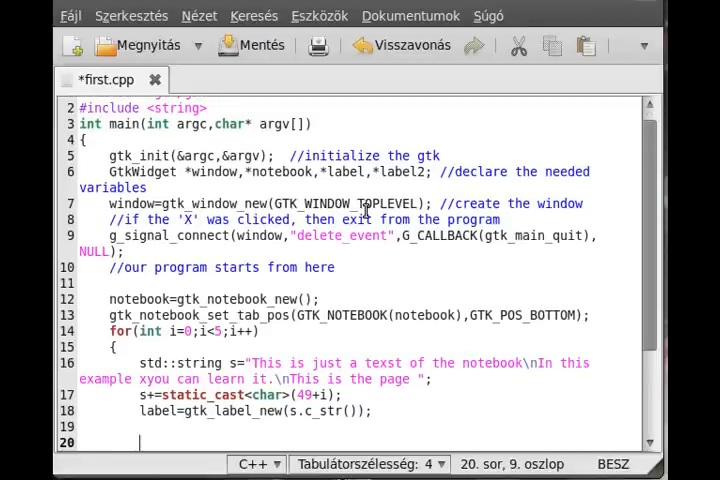
Step: Build label2 from s="Page " plus the number and append the page with label,label2
text(lab)
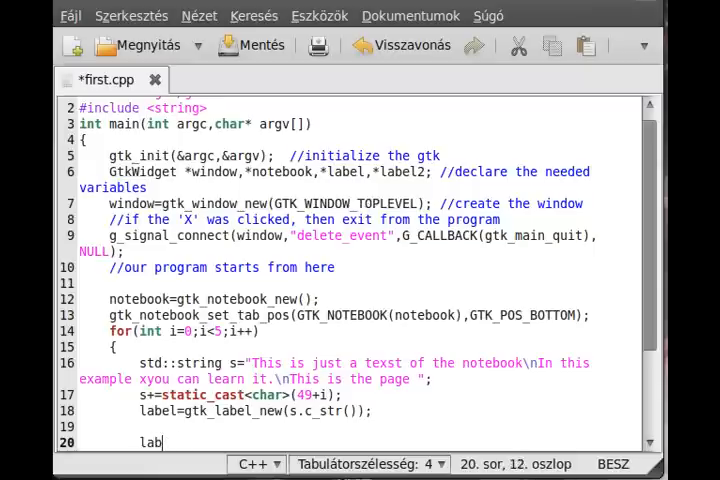
text(s=)
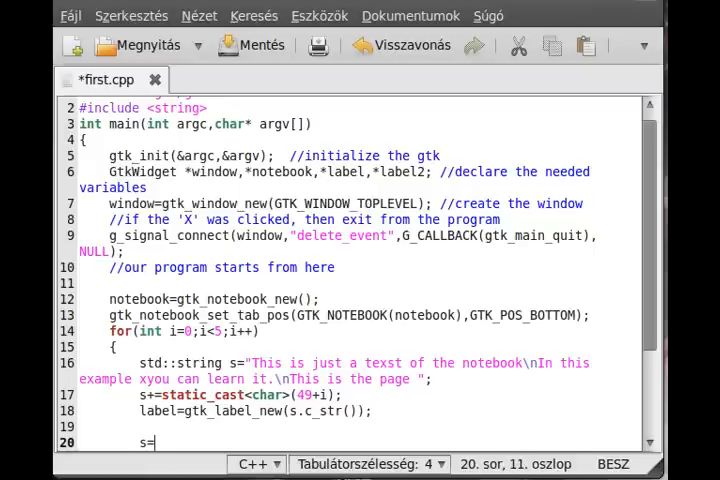
text("Page ";)
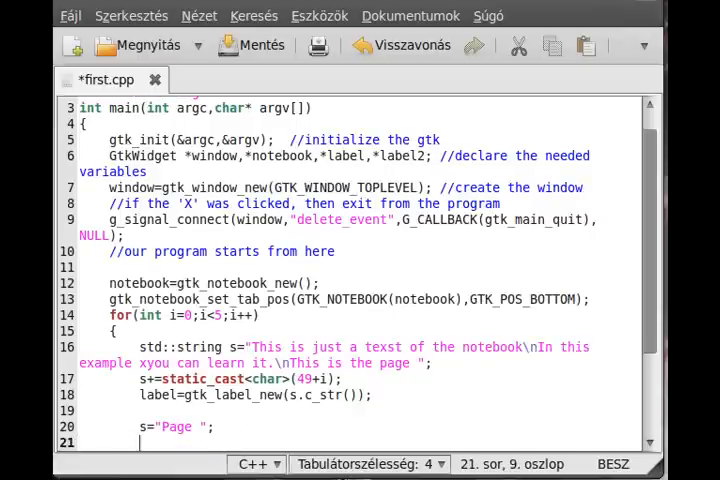
text(s+=)
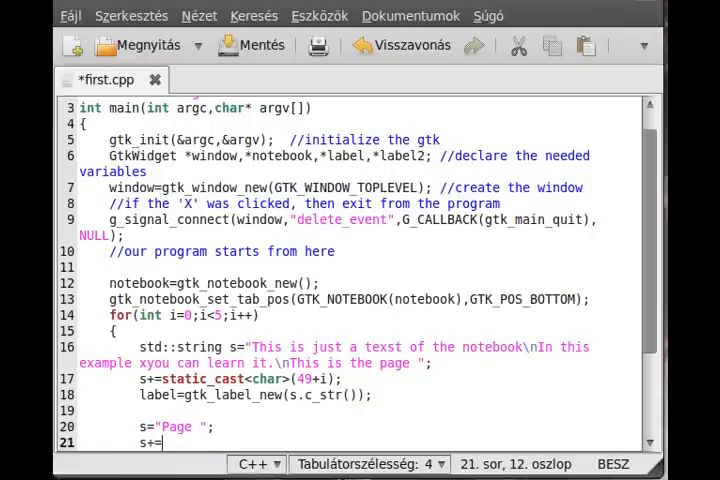
text((c)
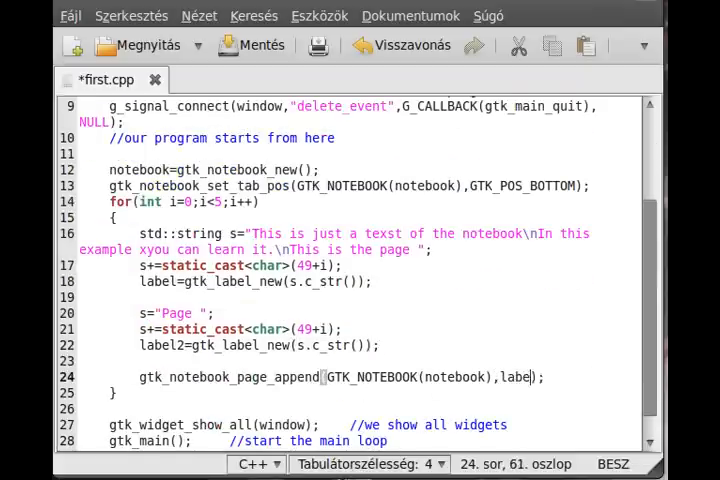
text(,label2)
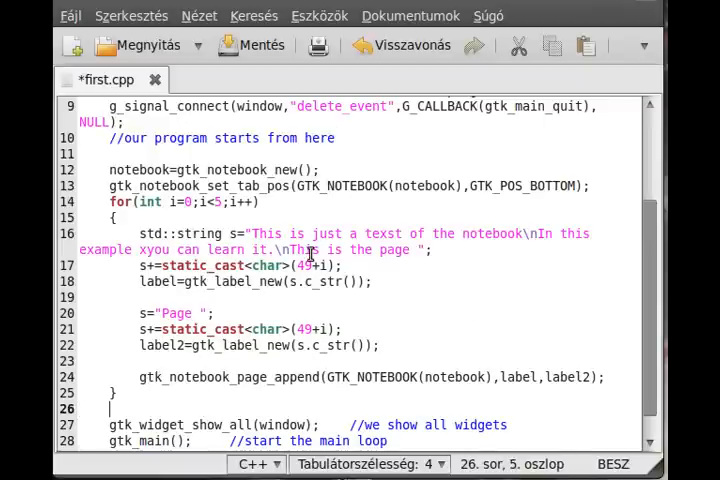
Step: Add gtk_container_add(GTK_CONTAINER(window),notebook); after the loop so the notebook sits in the window
text(gtk)
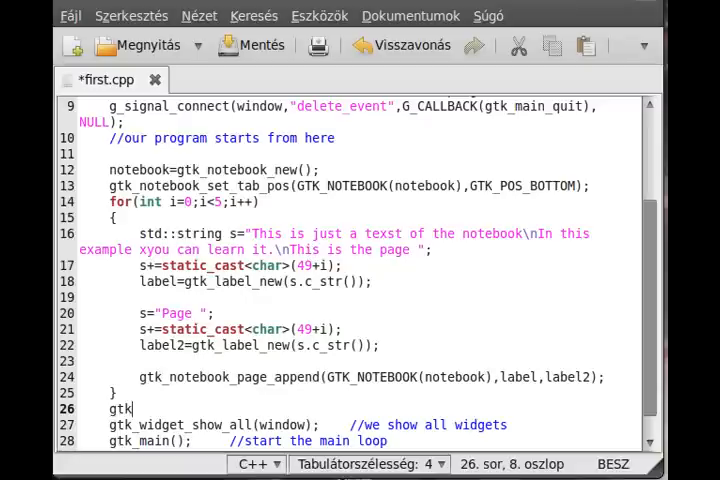
text(_container)
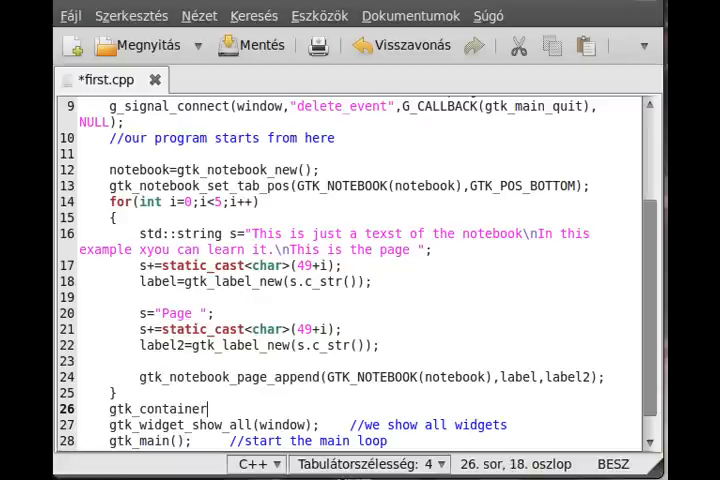
text(_add(GTK_CONTAINER(window),not)
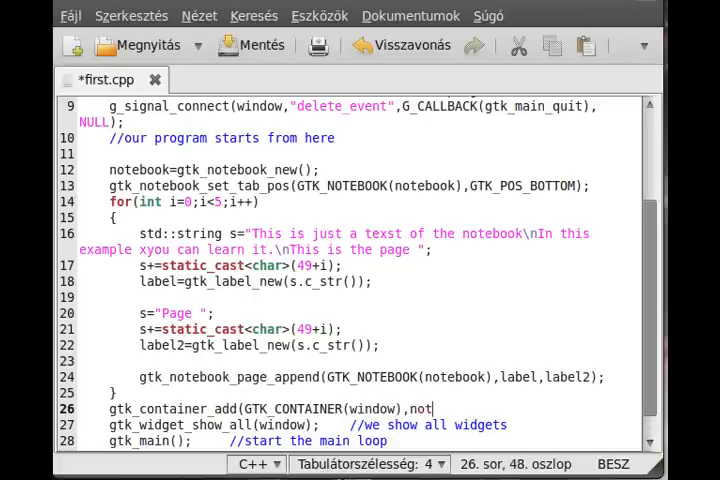
text(ebook))
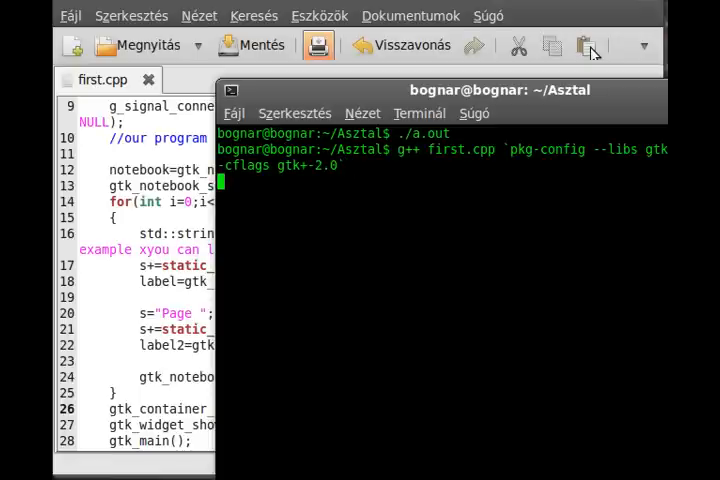
Step: Compile first.cpp with g++ and gtk+-2.0 flags, then return to the source to fix gtk_notebook_append_page
key(Return)
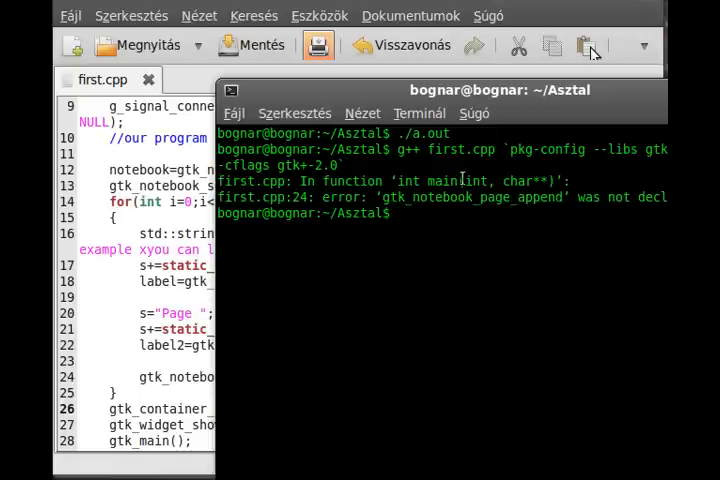
mouse_move(460, 96)
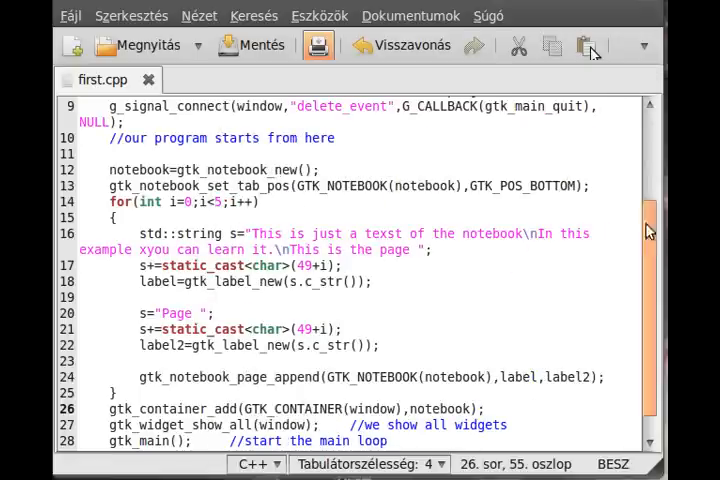
click(258, 378)
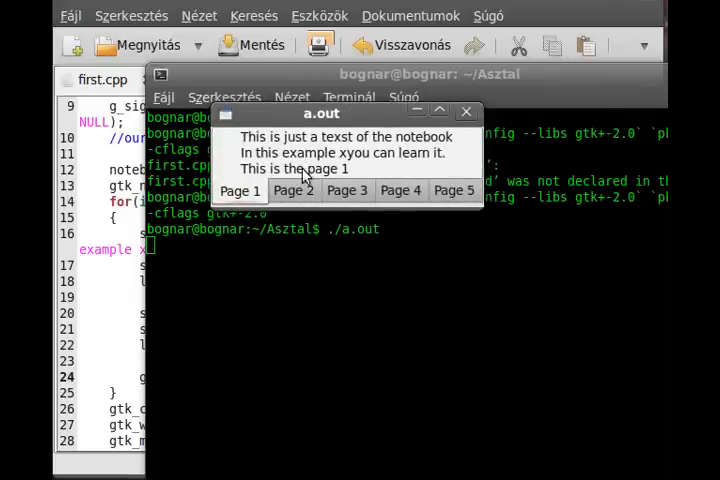
mouse_move(360, 152)
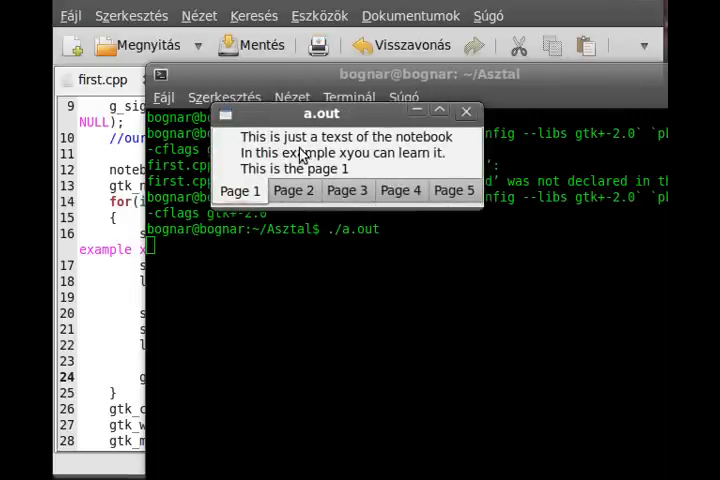
Step: Switch through the Page 3, 1, 4 and 2 tabs to confirm each page's text, then close the program window
click(348, 190)
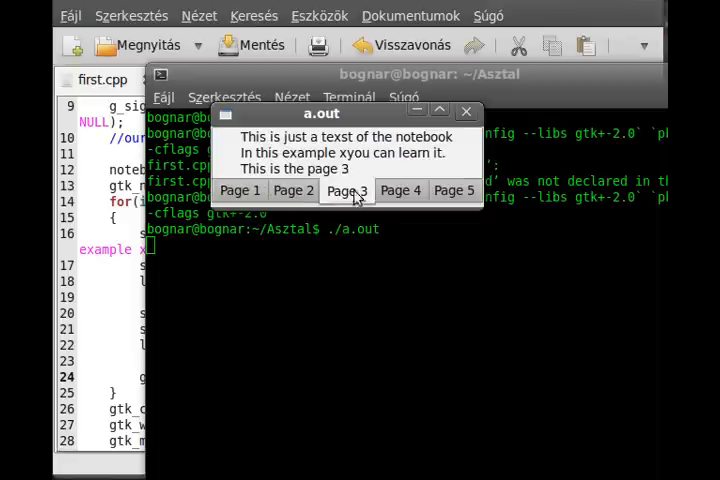
click(240, 192)
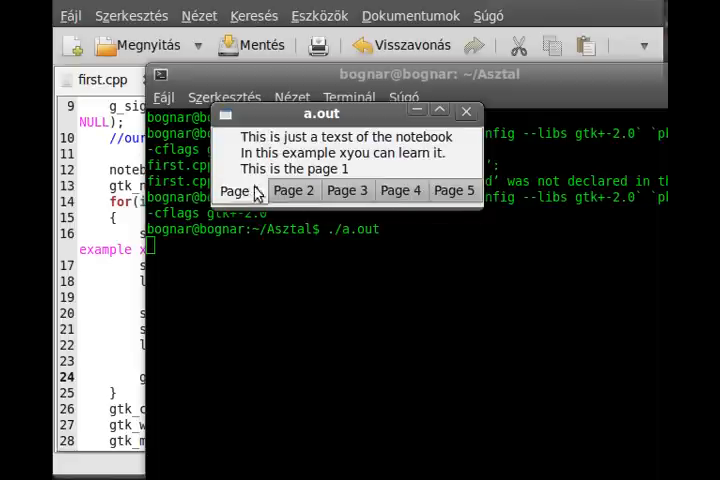
click(292, 190)
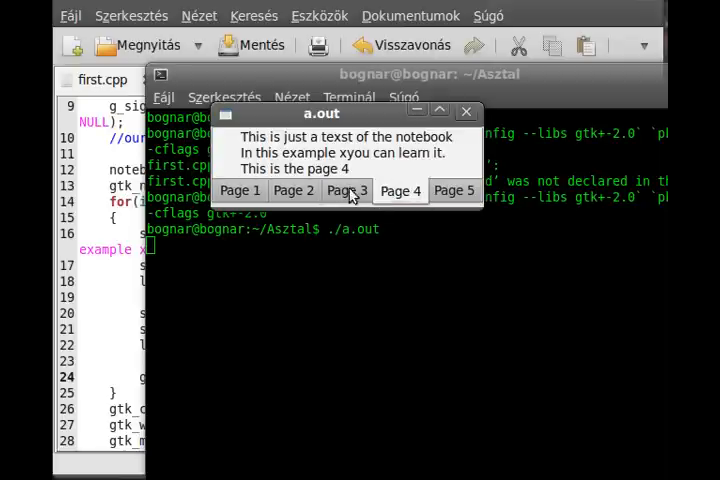
click(292, 190)
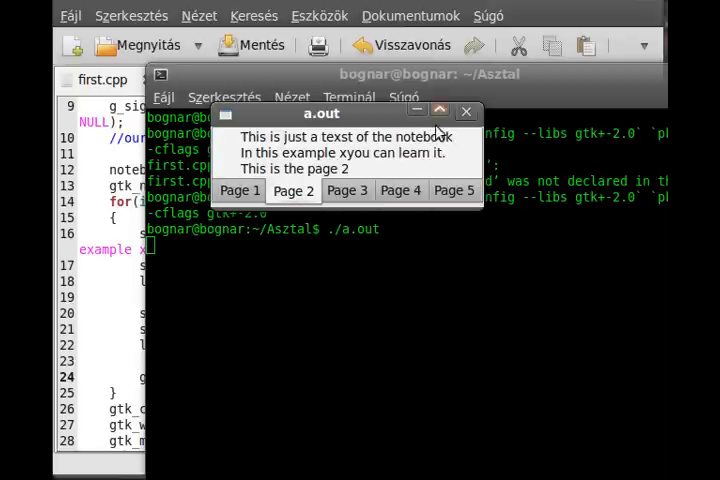
click(464, 112)
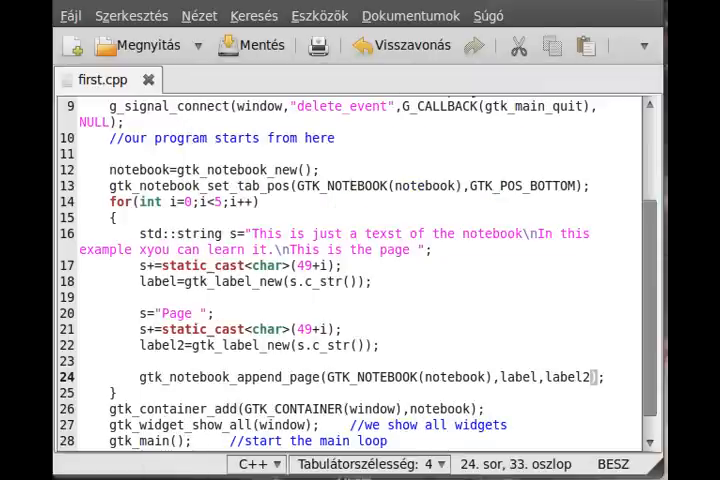
mouse_move(216, 330)
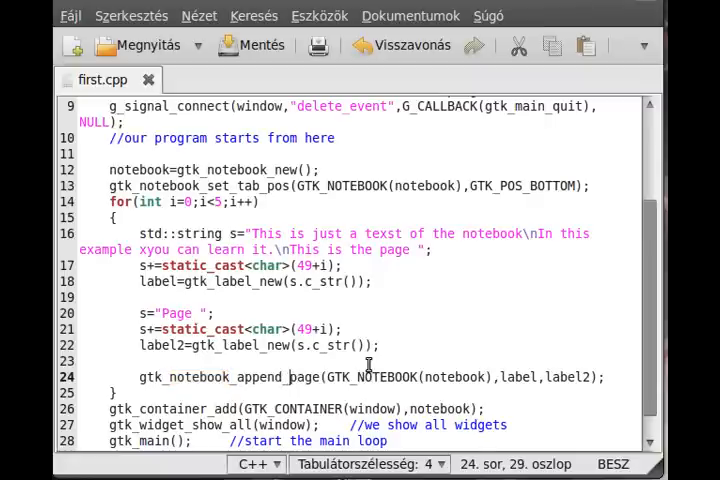
mouse_move(360, 330)
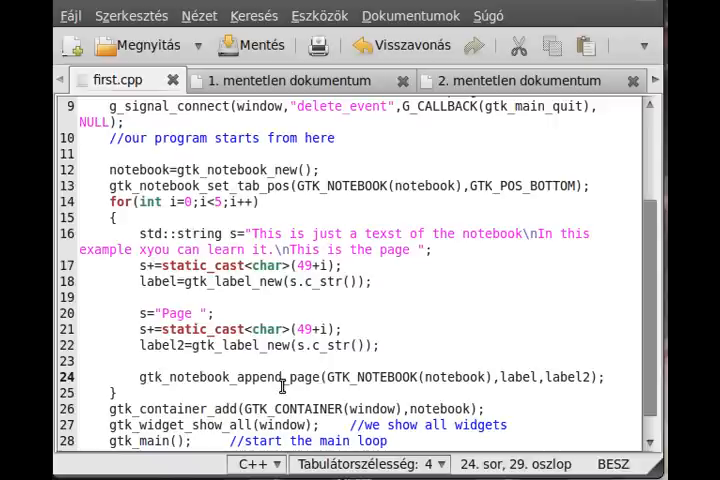
mouse_move(604, 404)
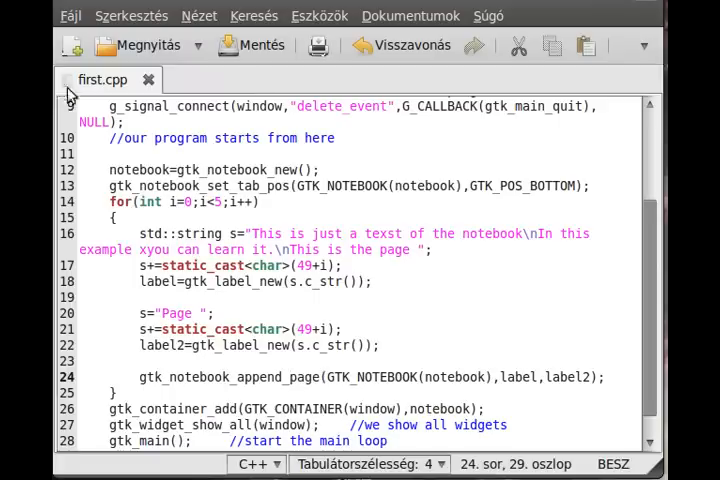
mouse_move(378, 352)
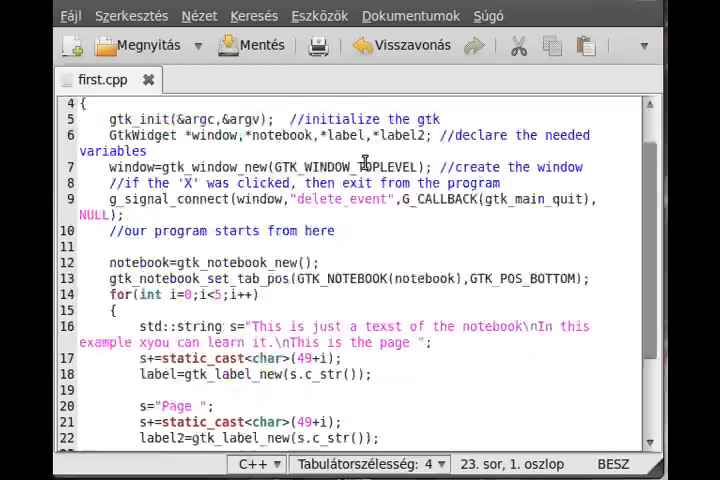
Step: Scroll through first.cpp to review the finished code ending with gtk_main() and return 0
scroll(down, 3)
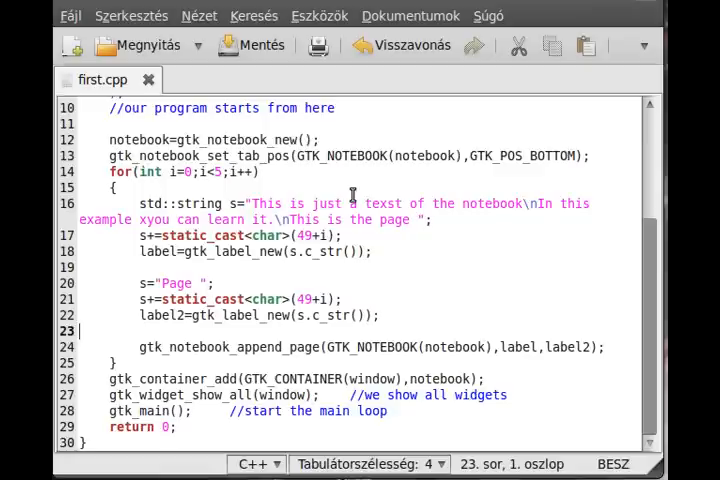